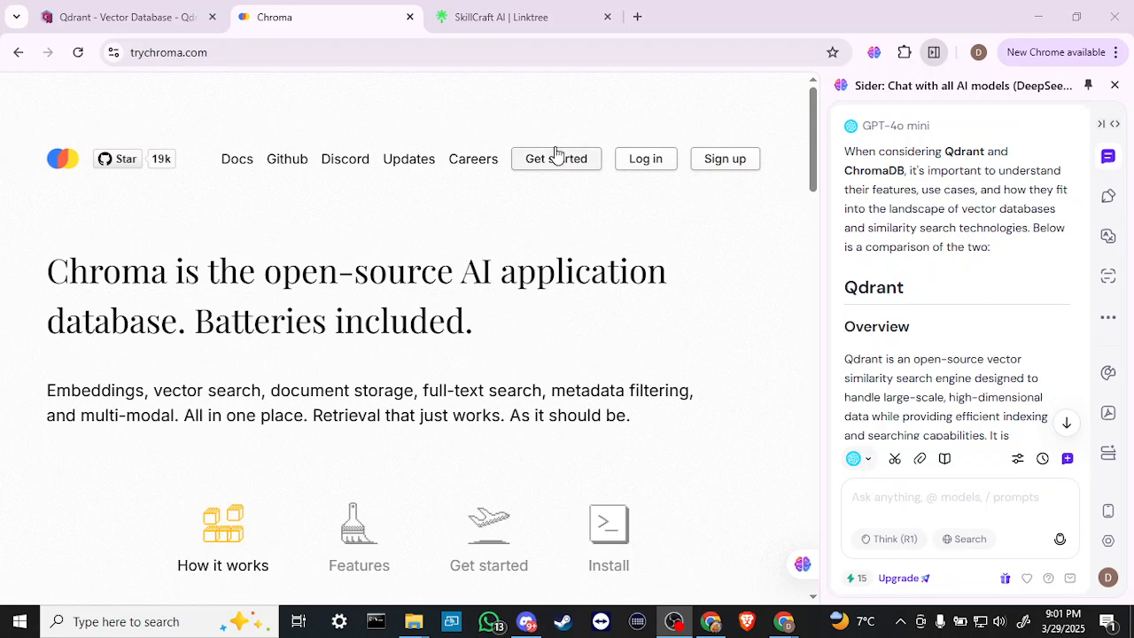
# Switch from the Chroma page to the 'Qdrant - Vector Database' tab.
pyautogui.click(124, 17)
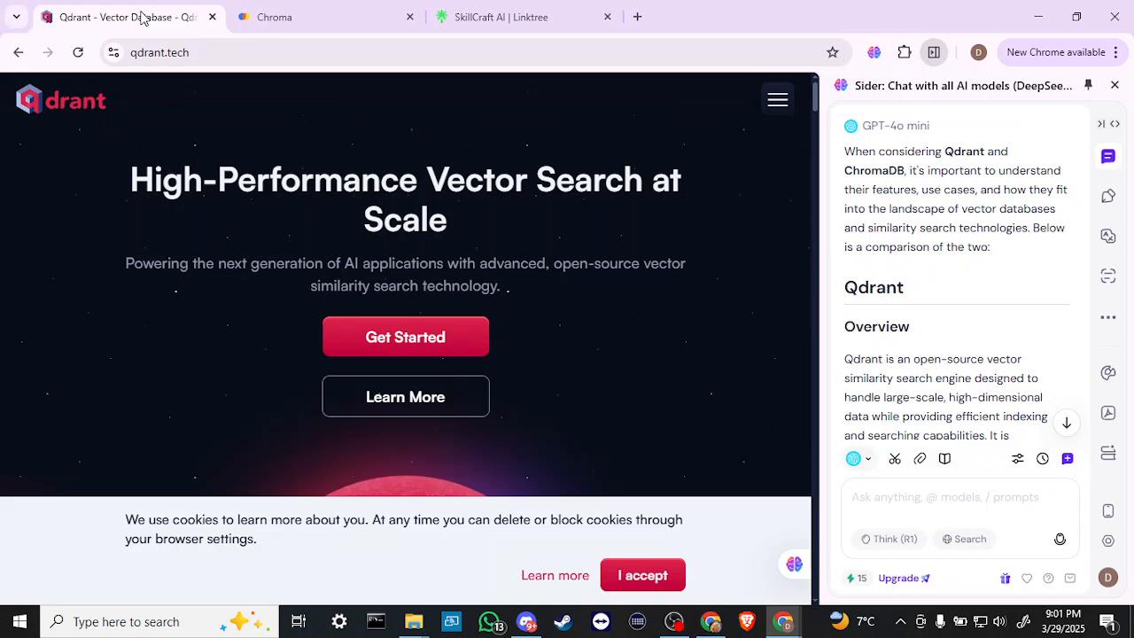
pyautogui.moveTo(599, 209)
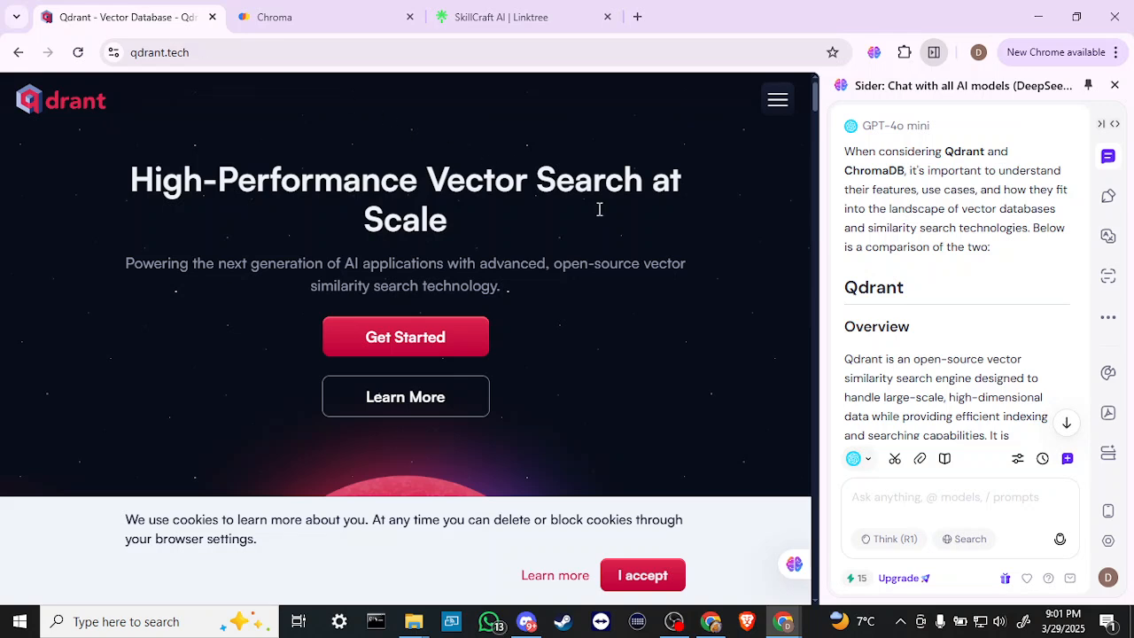
pyautogui.moveTo(769, 177)
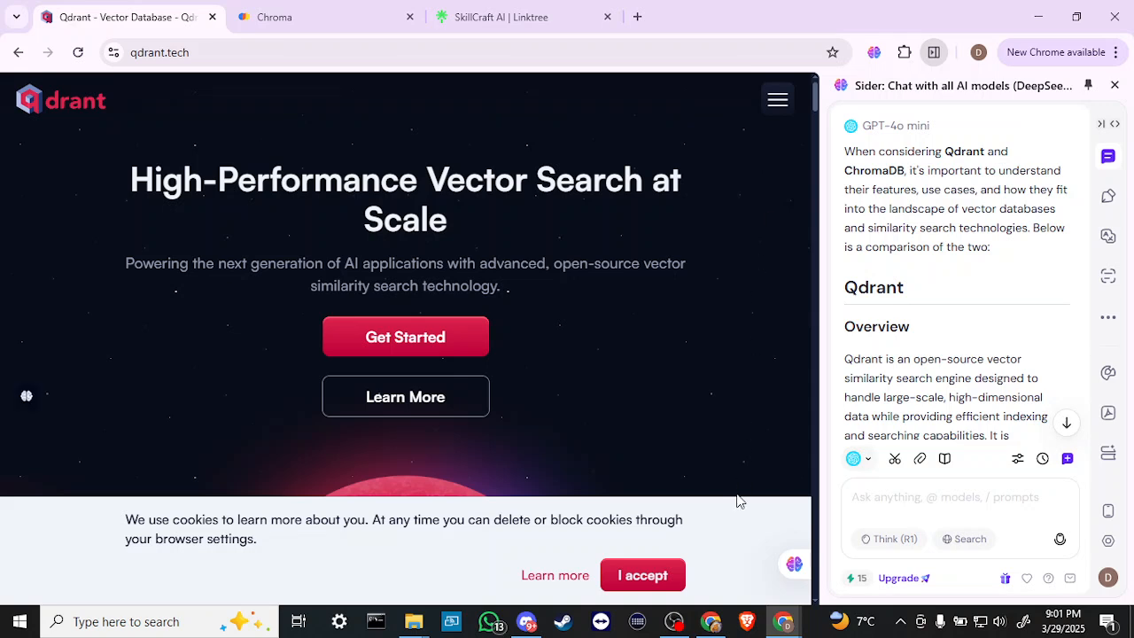
pyautogui.moveTo(699, 574)
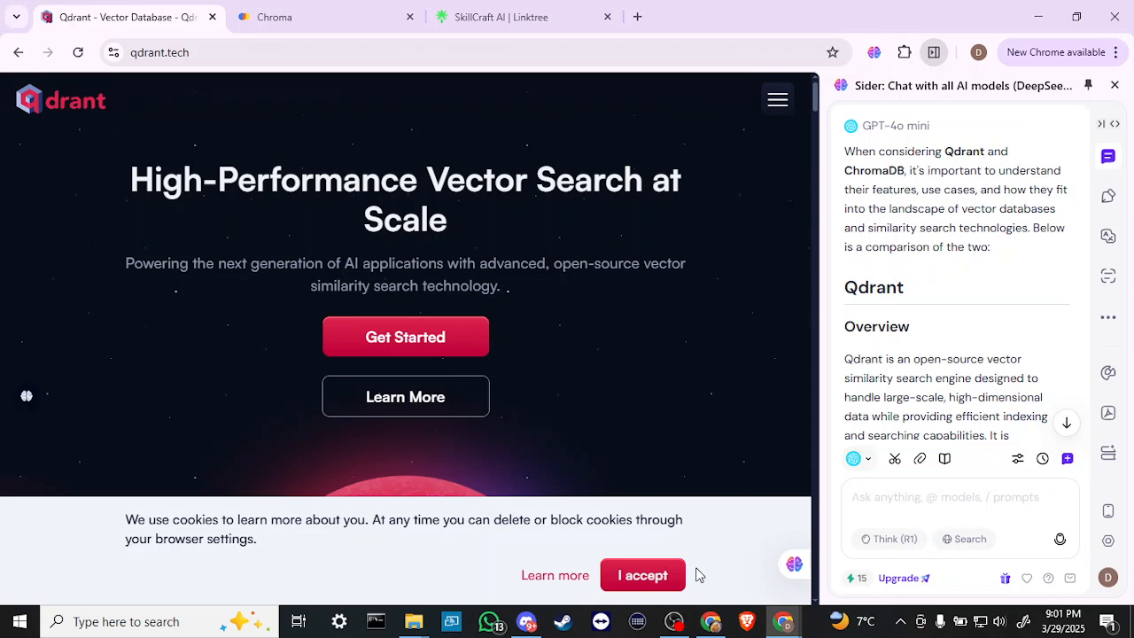
# Accept Qdrant's cookie notice and scroll down to 'AI Meets Advanced Vector Search'.
pyautogui.click(642, 575)
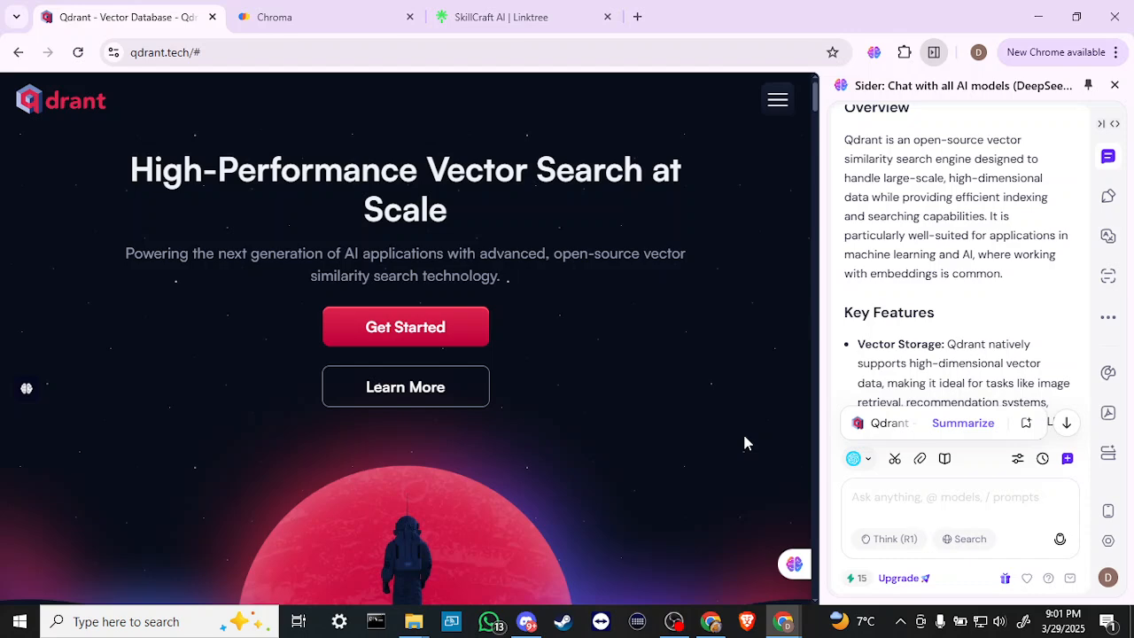
pyautogui.scroll(-3)
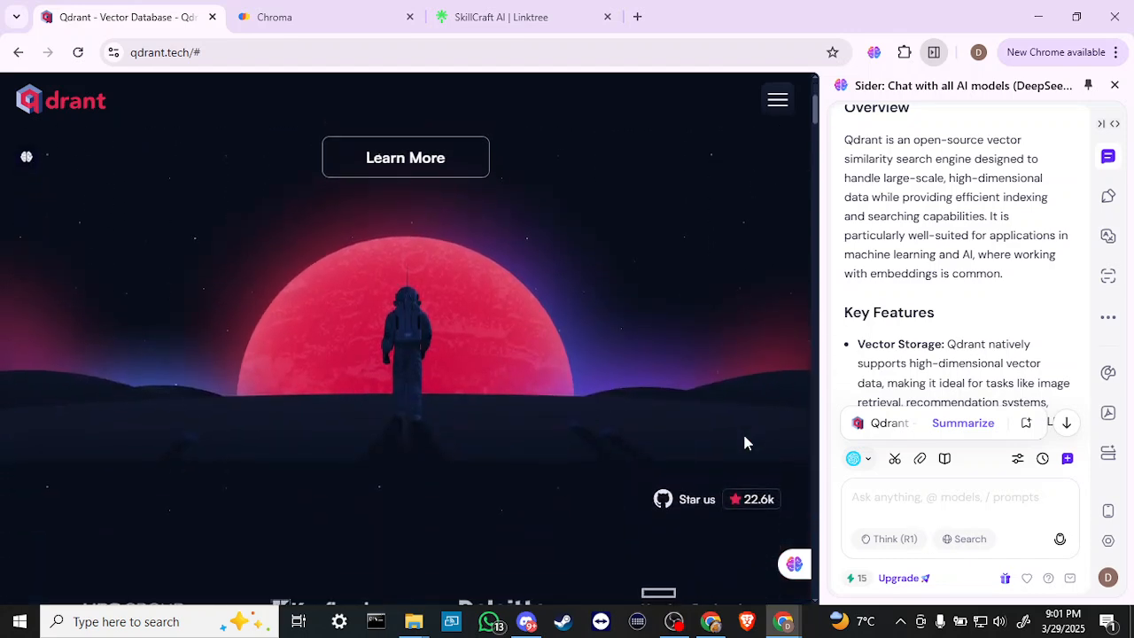
pyautogui.scroll(-3)
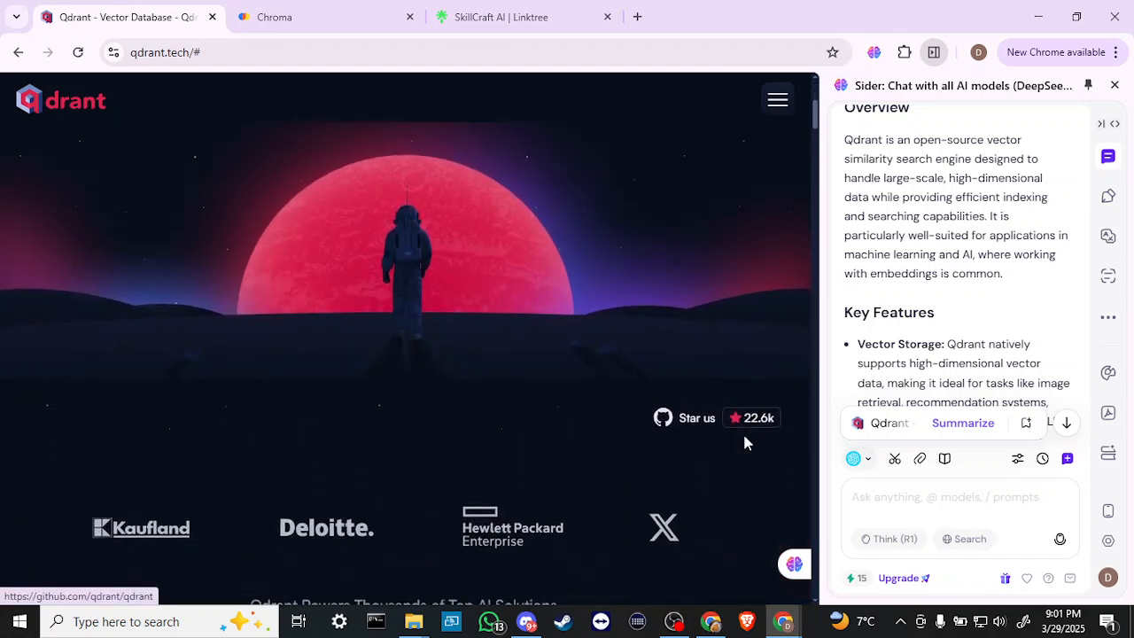
pyautogui.scroll(-3)
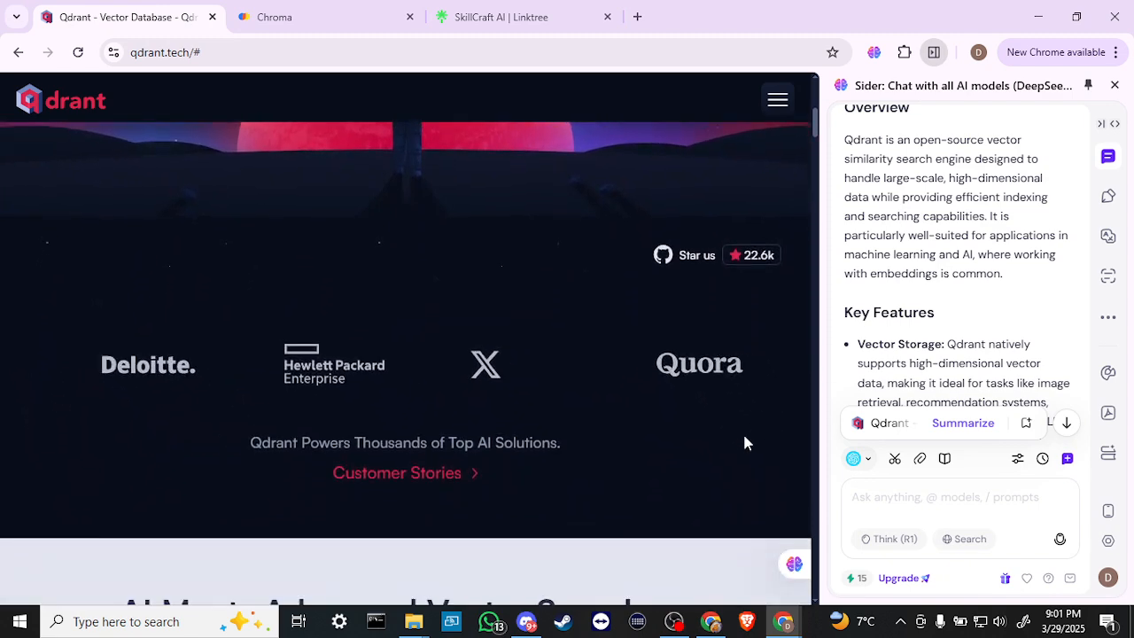
pyautogui.scroll(-3)
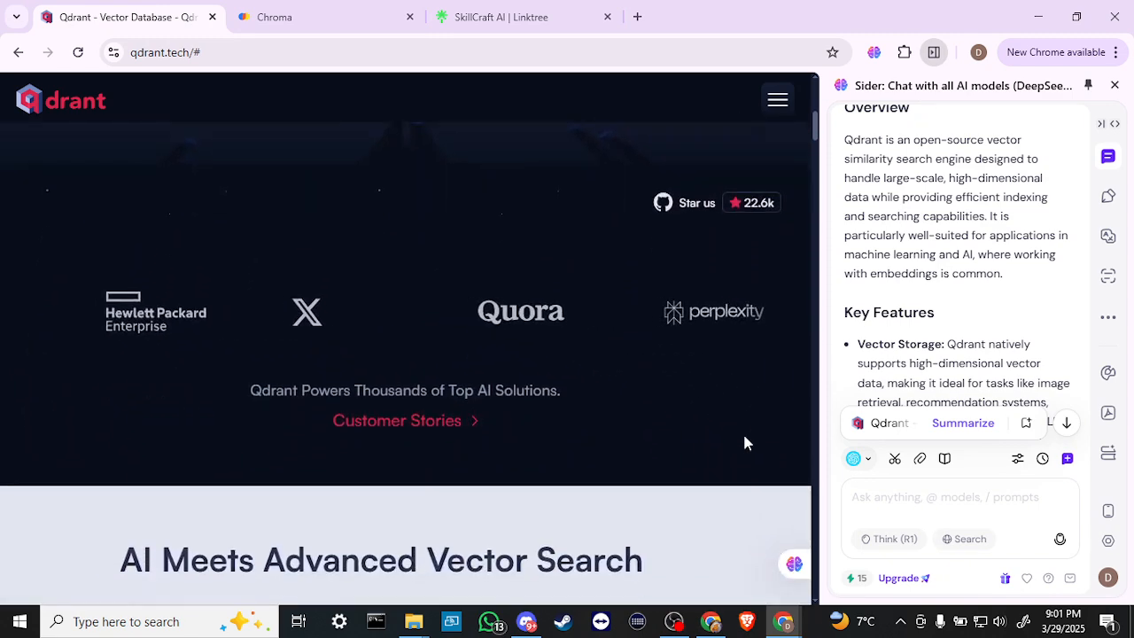
pyautogui.scroll(-3)
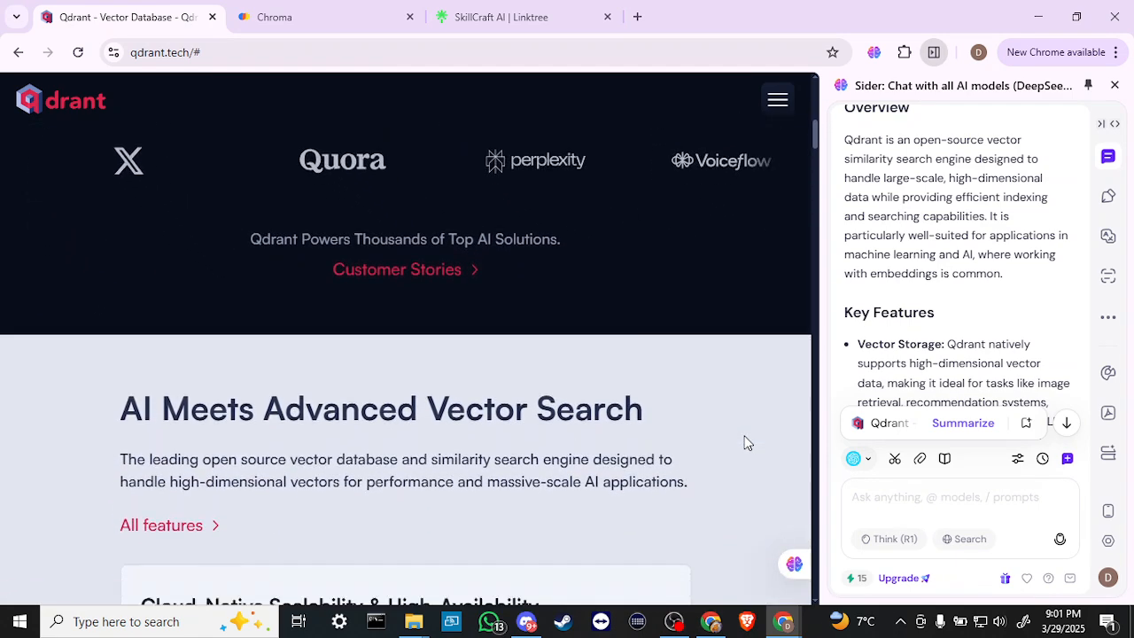
pyautogui.scroll(-3)
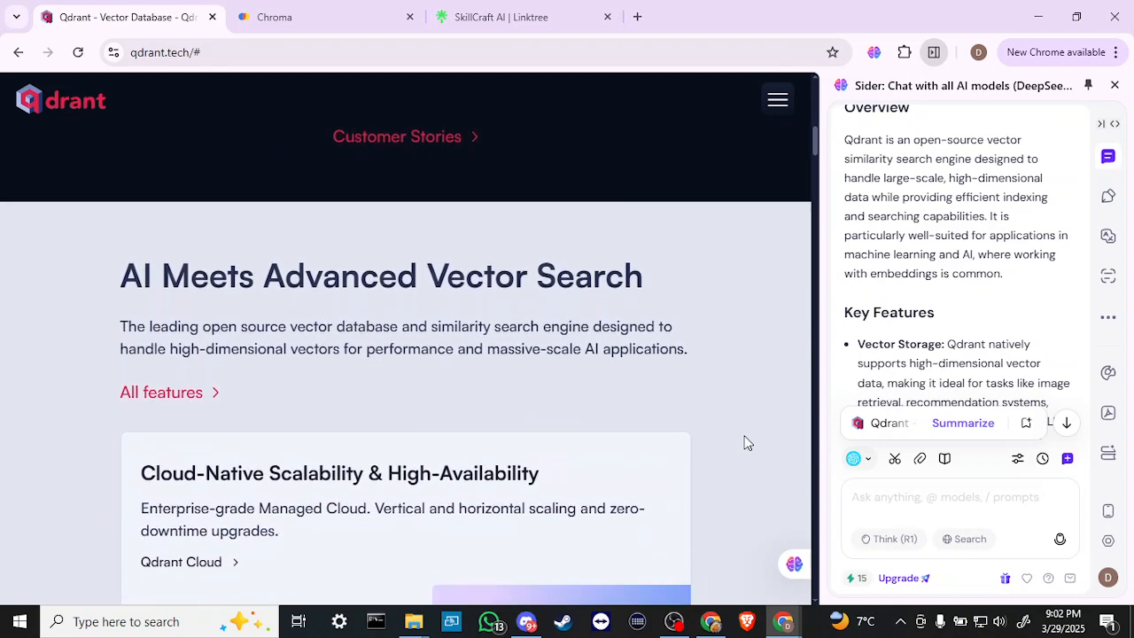
pyautogui.scroll(-3)
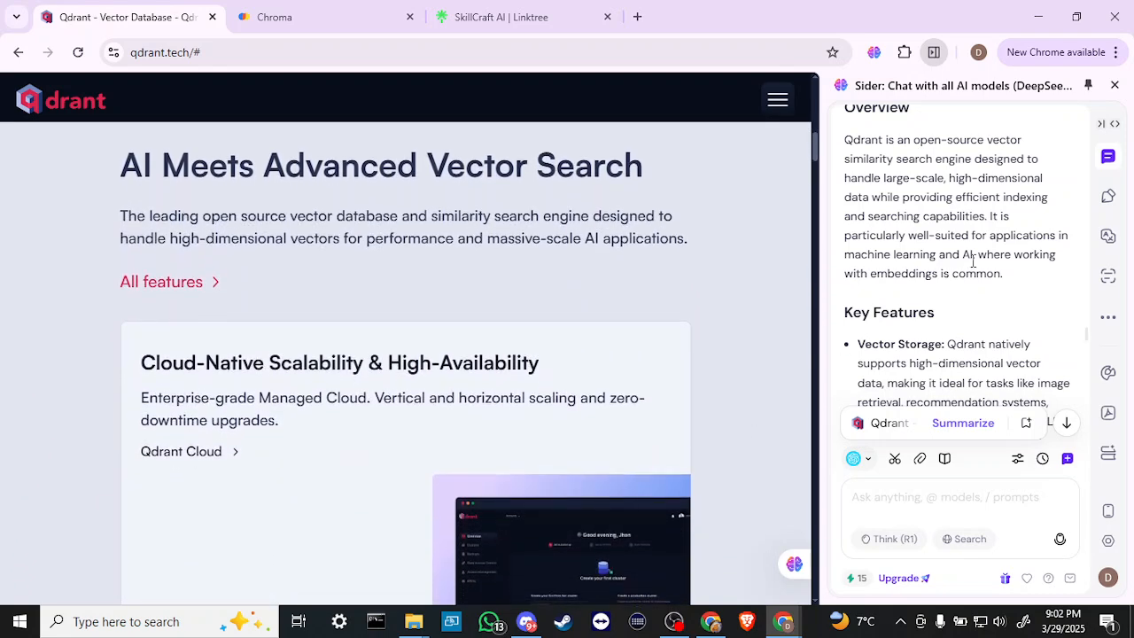
# Scroll past Qdrant's feature cards to the HubSpot and Bayer testimonials.
pyautogui.scroll(-3)
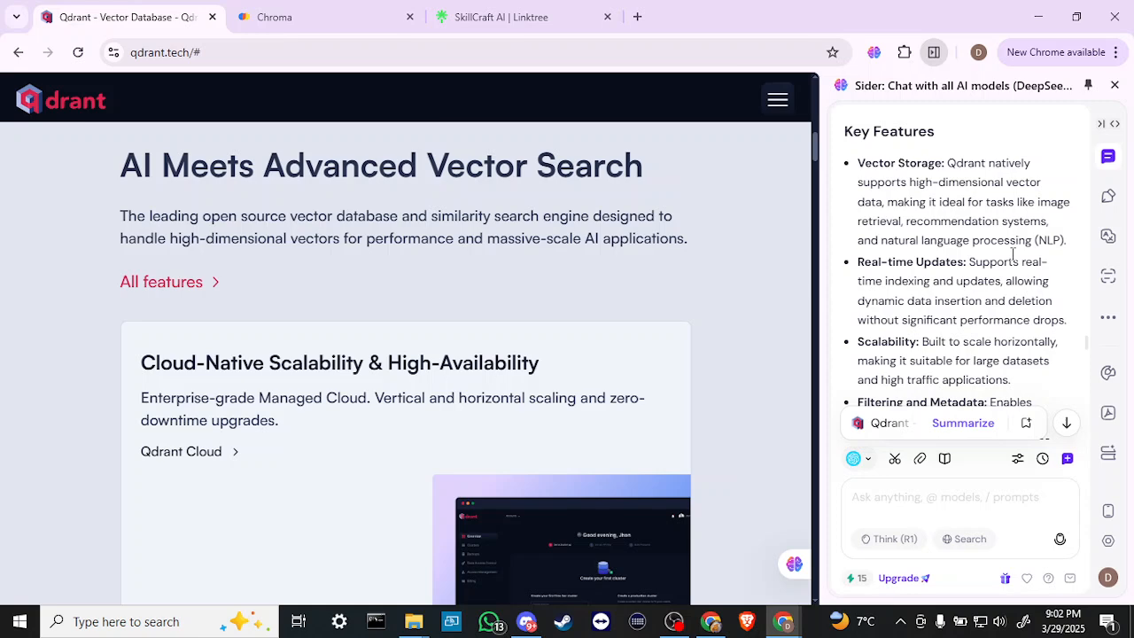
pyautogui.moveTo(736, 442)
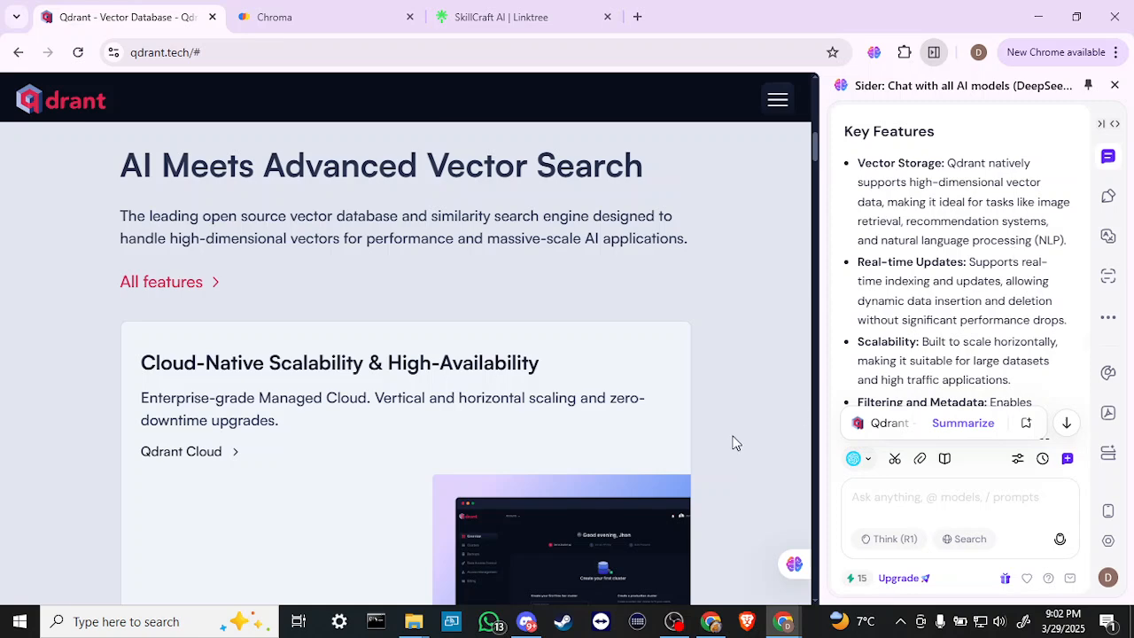
pyautogui.scroll(-3)
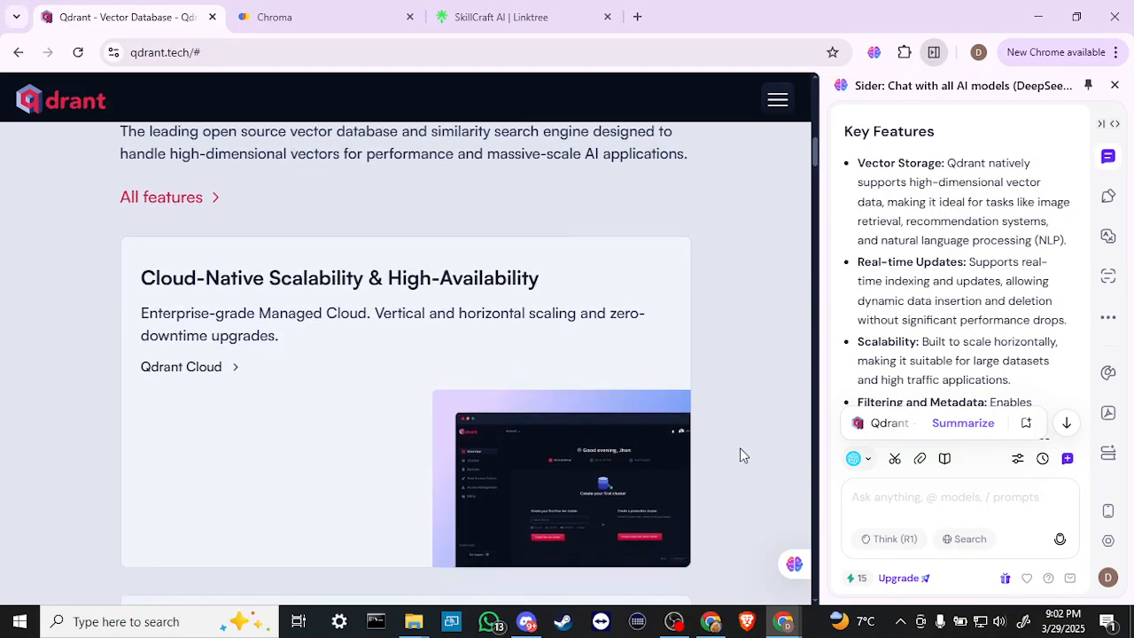
pyautogui.scroll(-3)
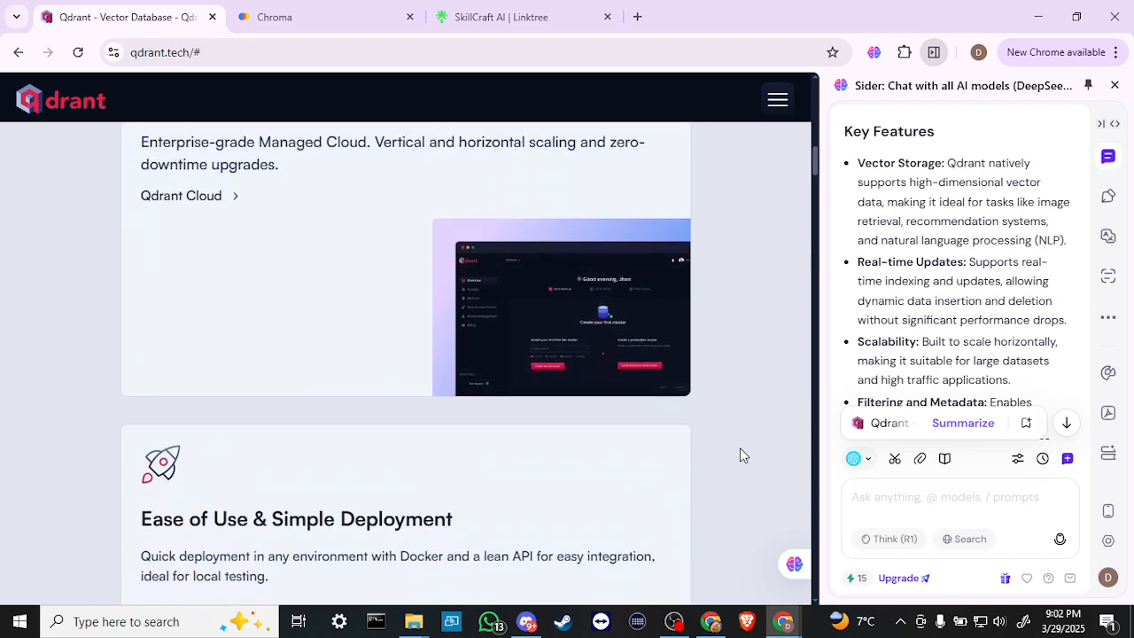
pyautogui.scroll(-3)
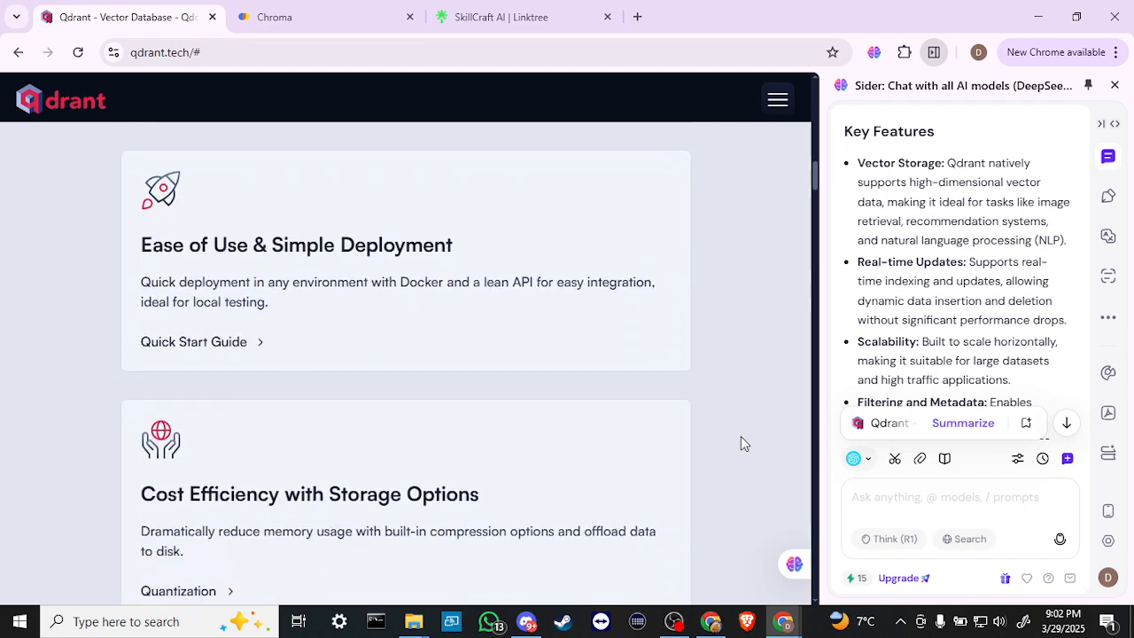
pyautogui.scroll(-3)
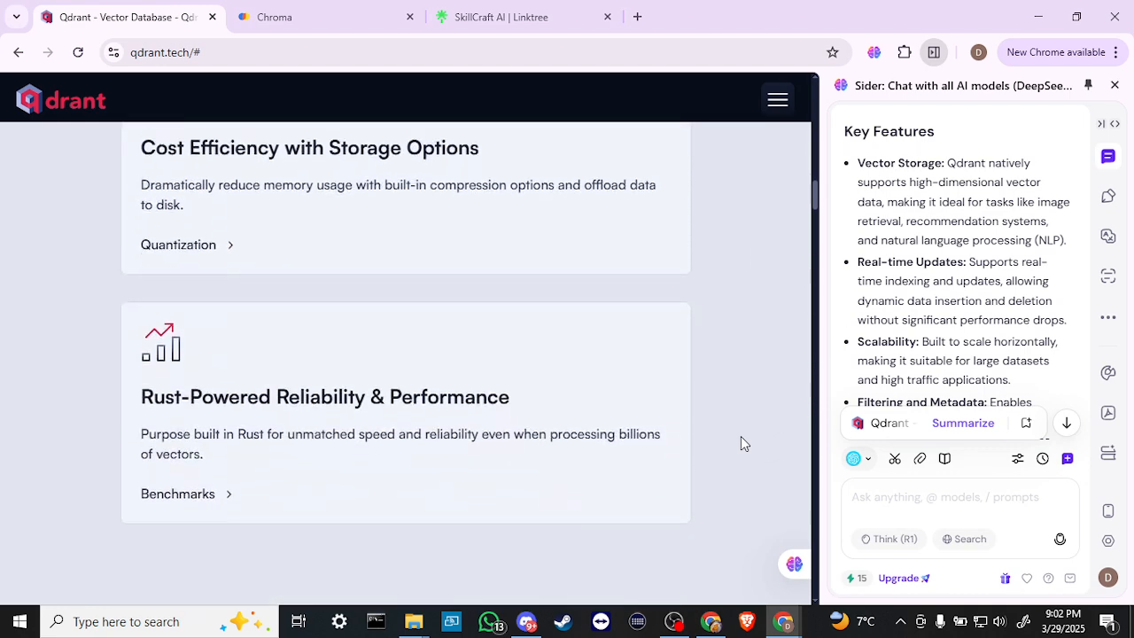
pyautogui.scroll(-3)
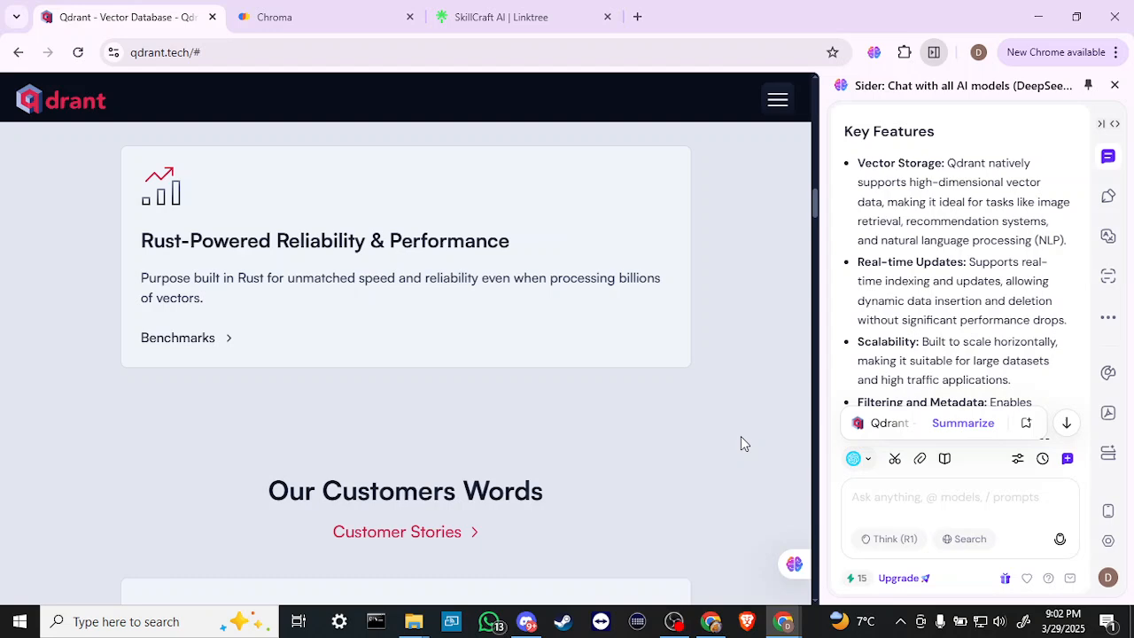
pyautogui.scroll(-3)
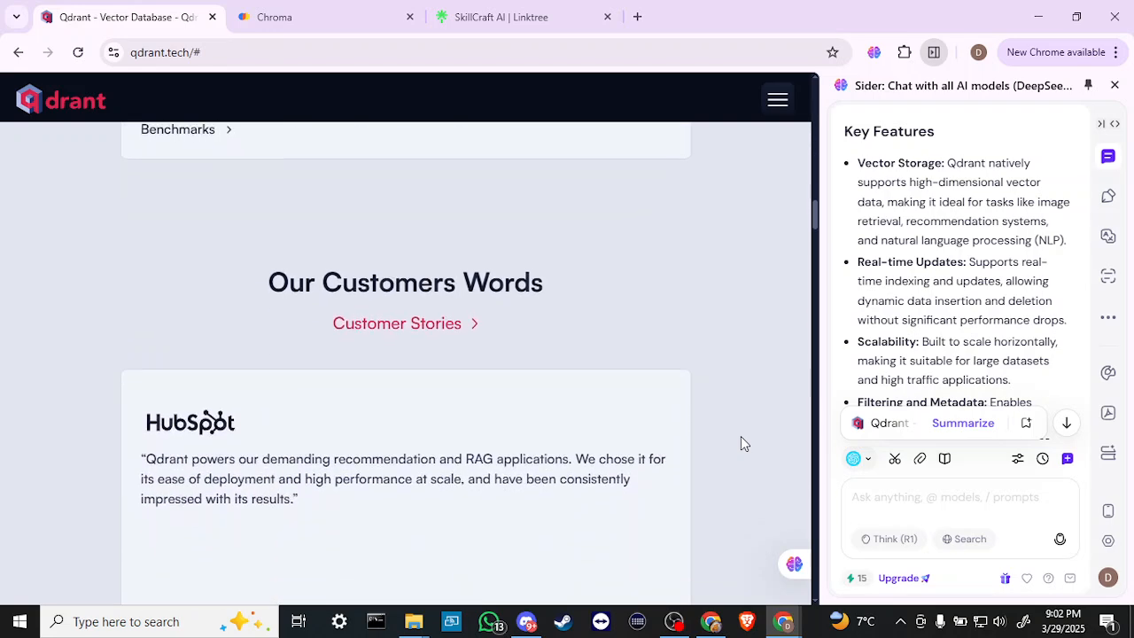
pyautogui.scroll(-3)
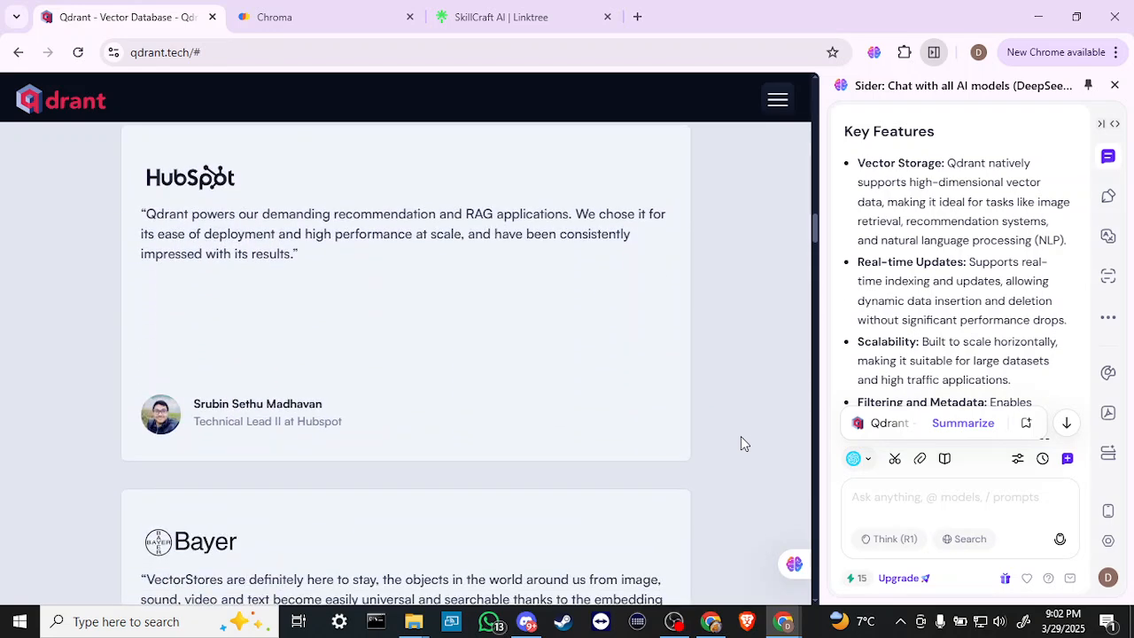
pyautogui.scroll(-3)
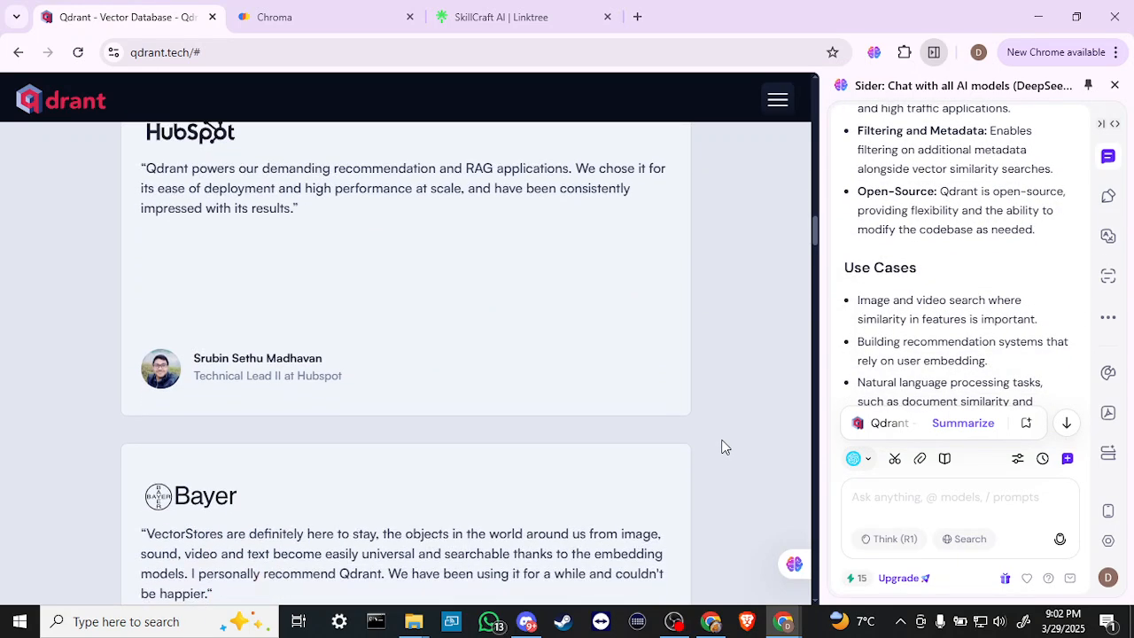
# Scroll past the CB Insights, Bosch and Cognizant testimonials to Integrations.
pyautogui.scroll(-3)
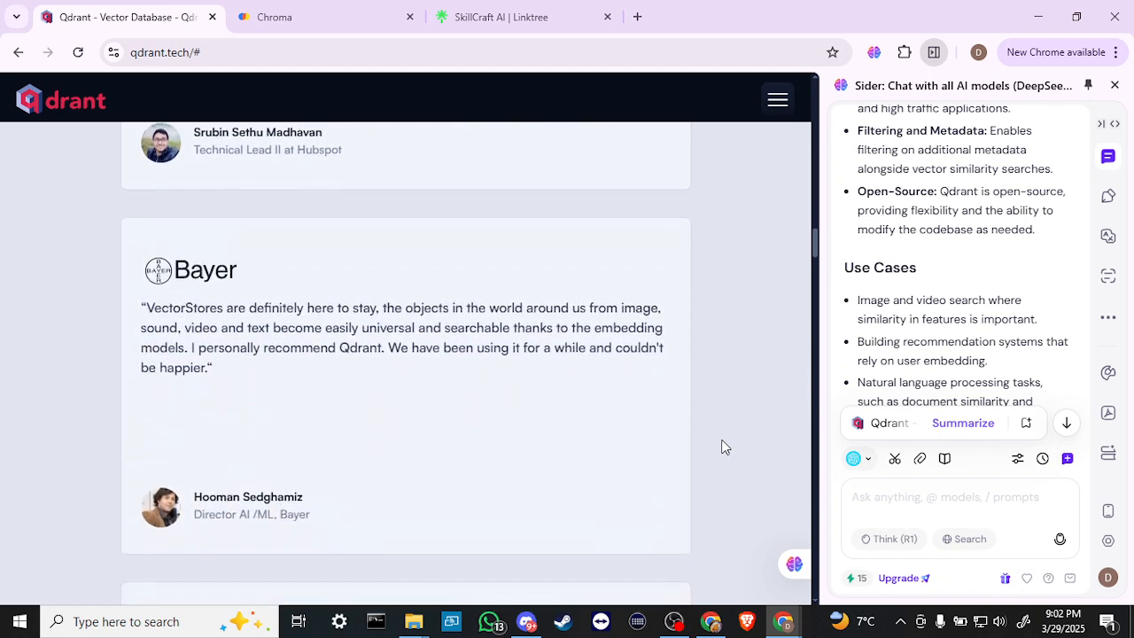
pyautogui.scroll(-3)
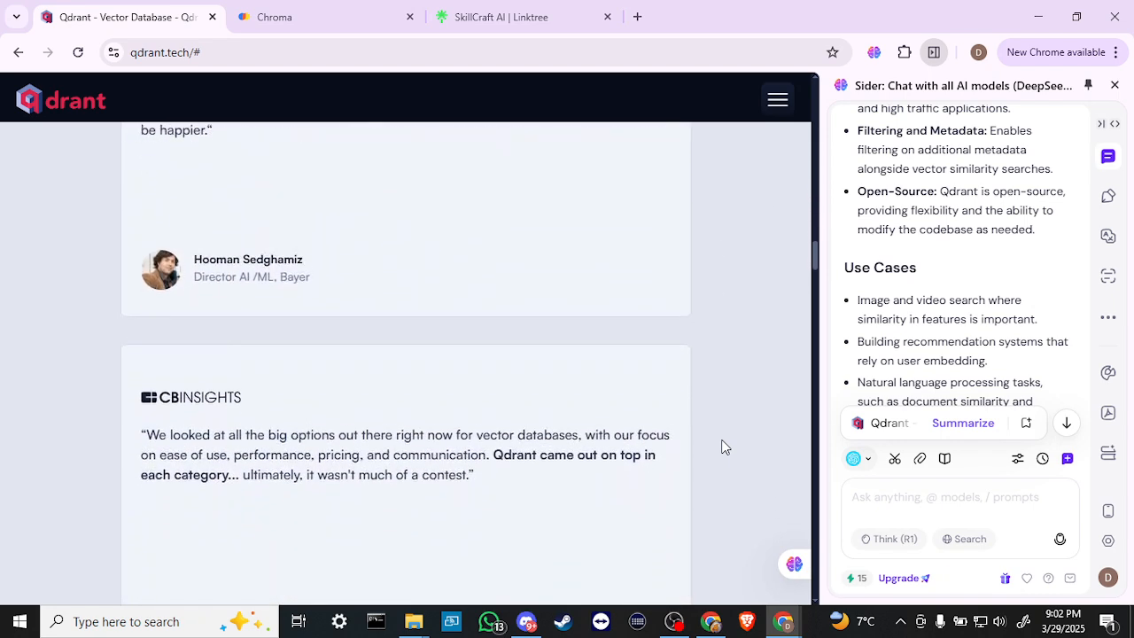
pyautogui.scroll(-3)
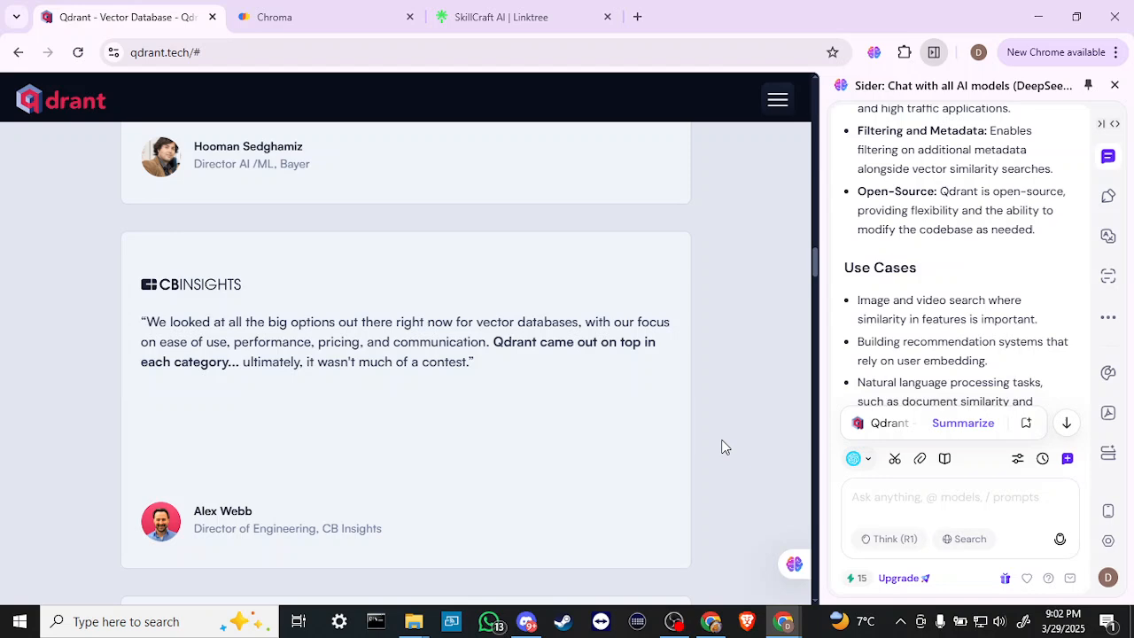
pyautogui.scroll(-3)
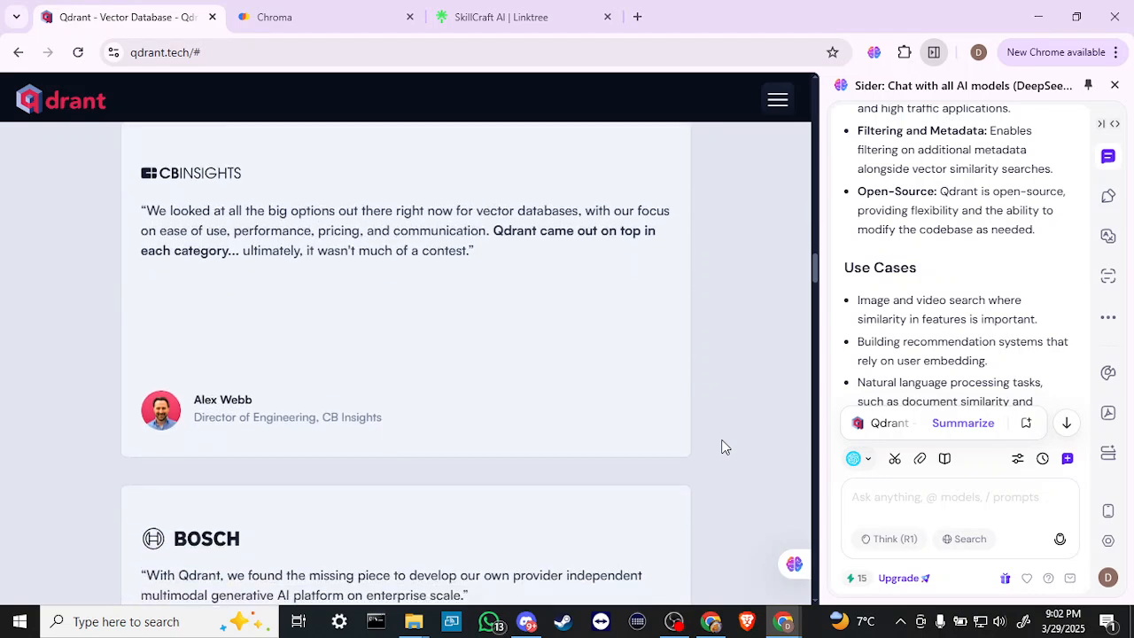
pyautogui.scroll(-3)
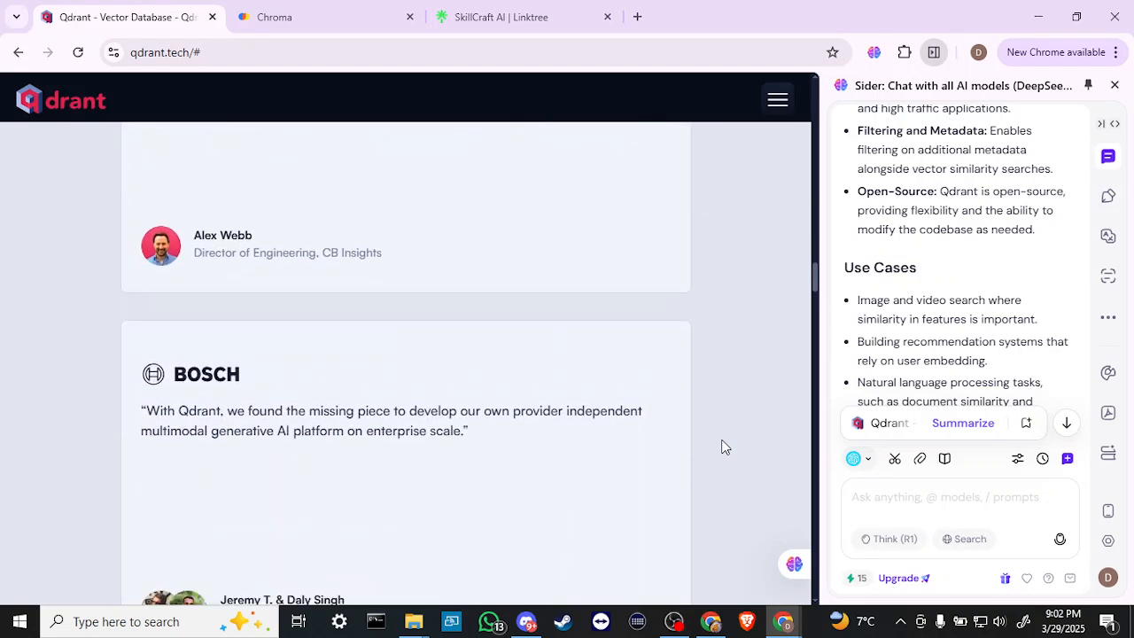
pyautogui.scroll(-3)
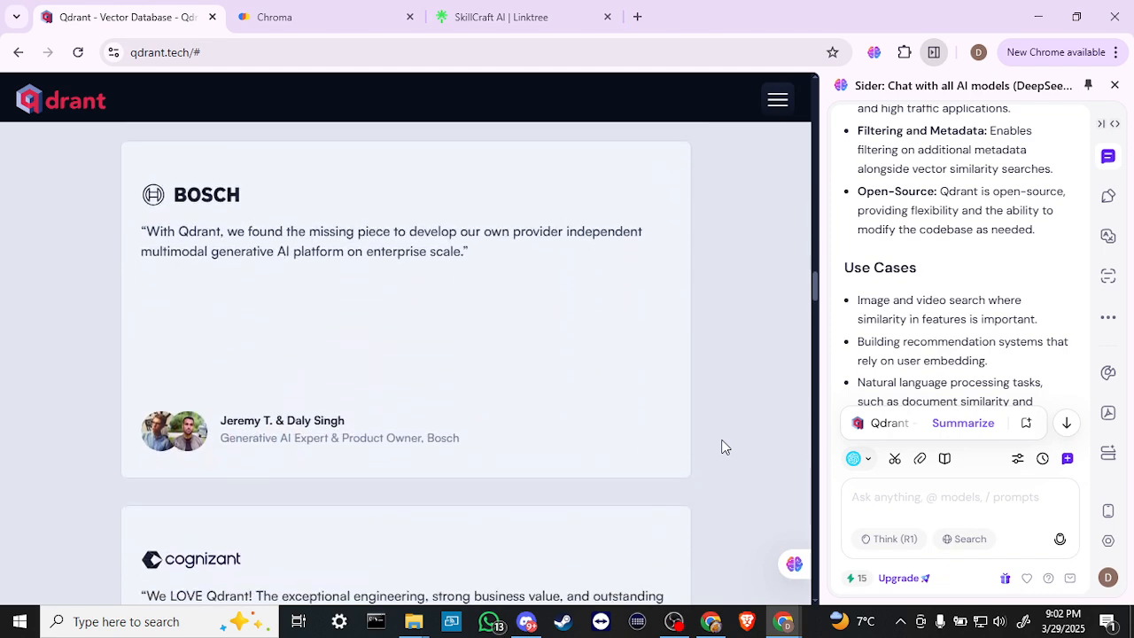
pyautogui.scroll(-3)
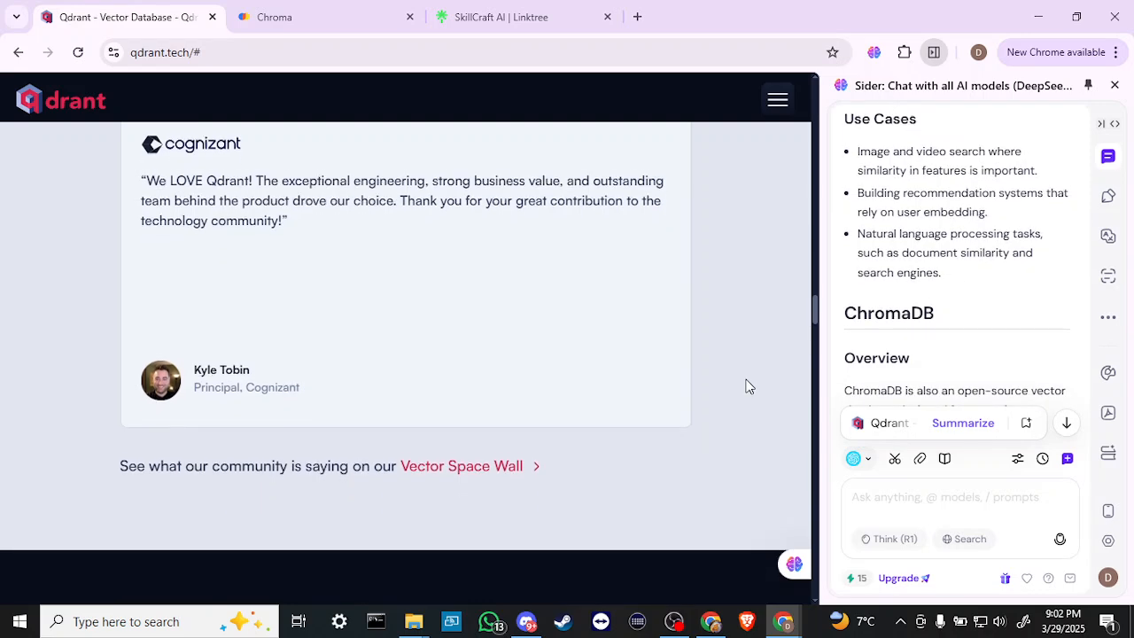
pyautogui.scroll(-3)
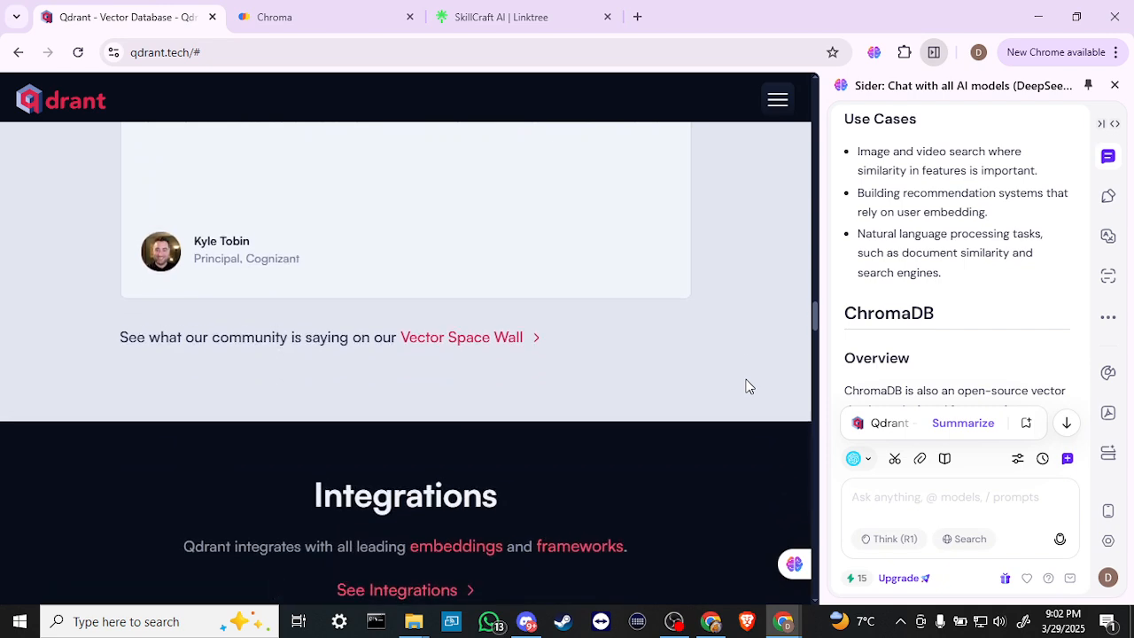
pyautogui.scroll(-3)
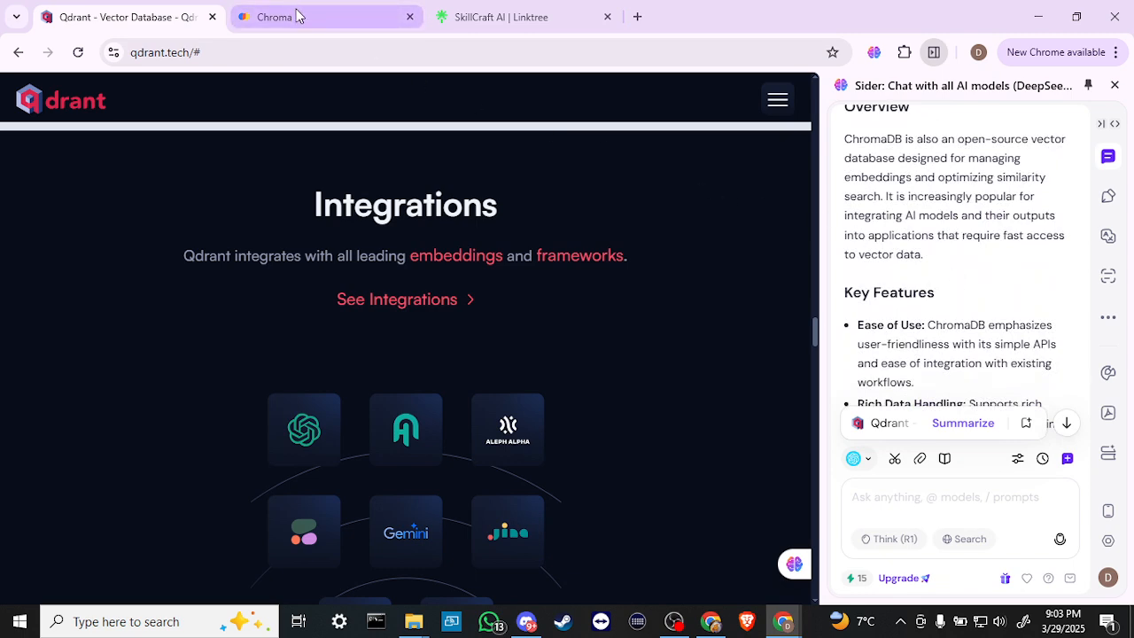
# Switch to the Chroma tab and scroll down through its homepage's Get Started area.
pyautogui.click(283, 17)
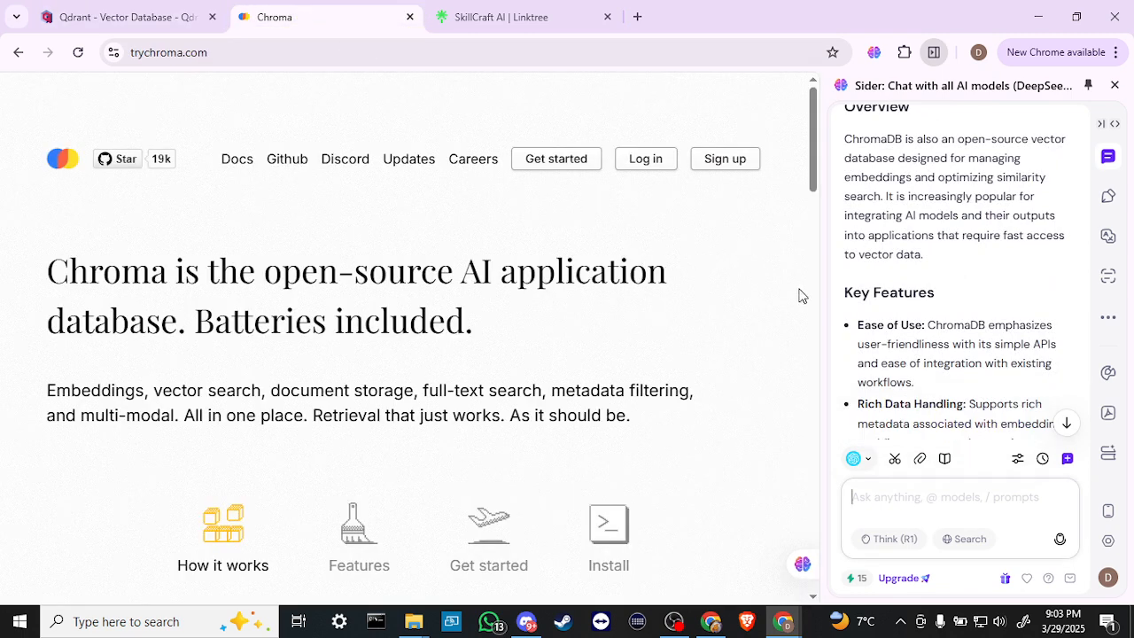
pyautogui.scroll(-3)
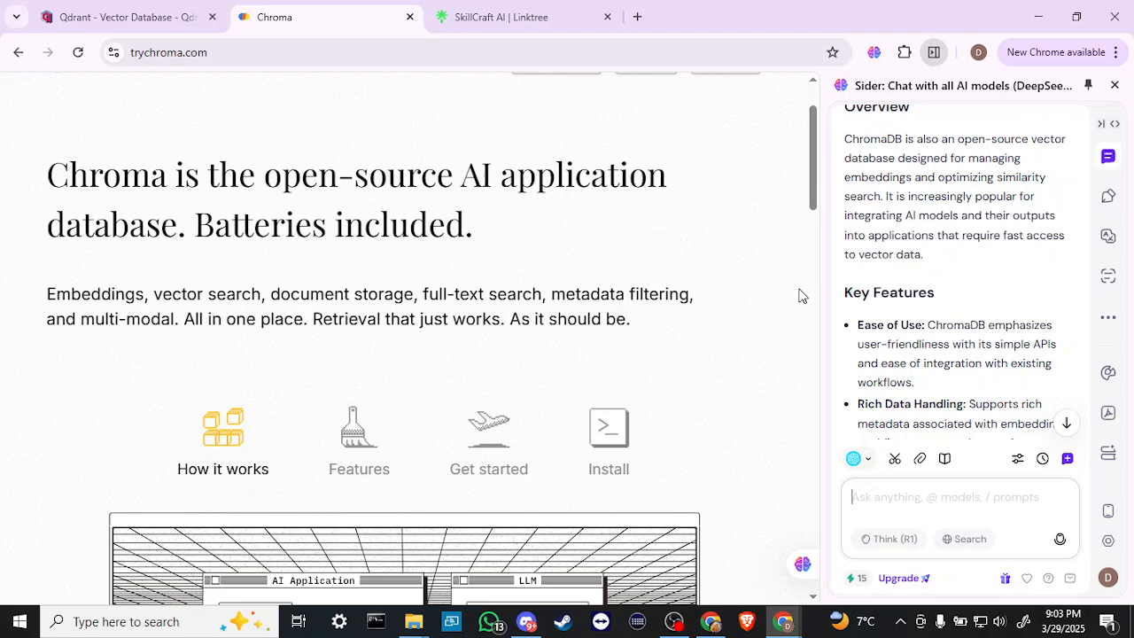
pyautogui.scroll(-3)
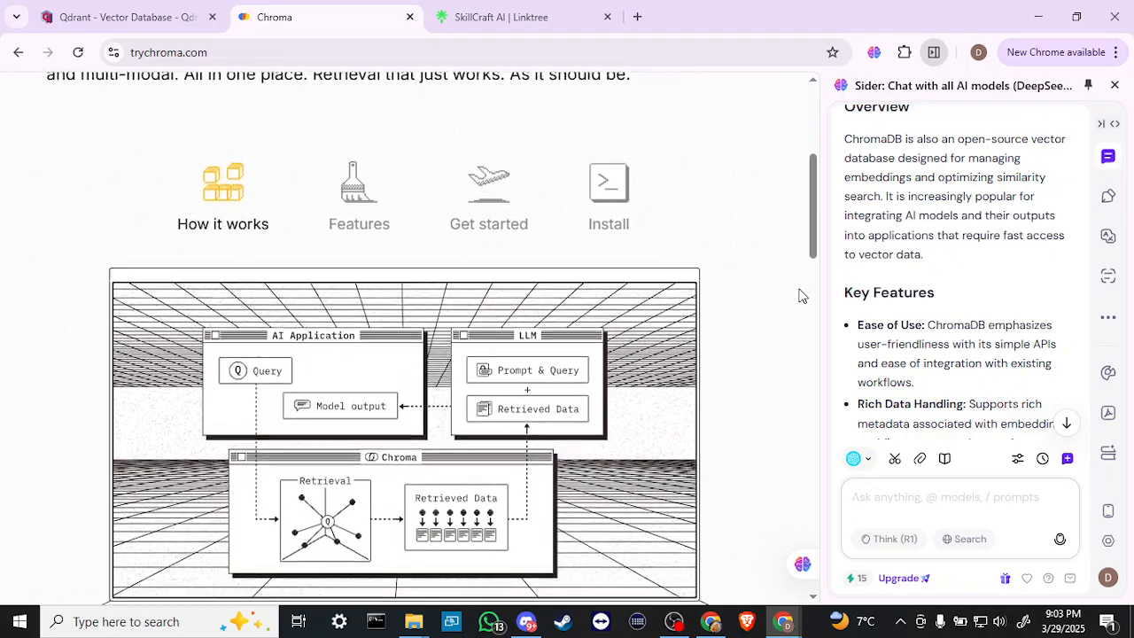
pyautogui.scroll(-3)
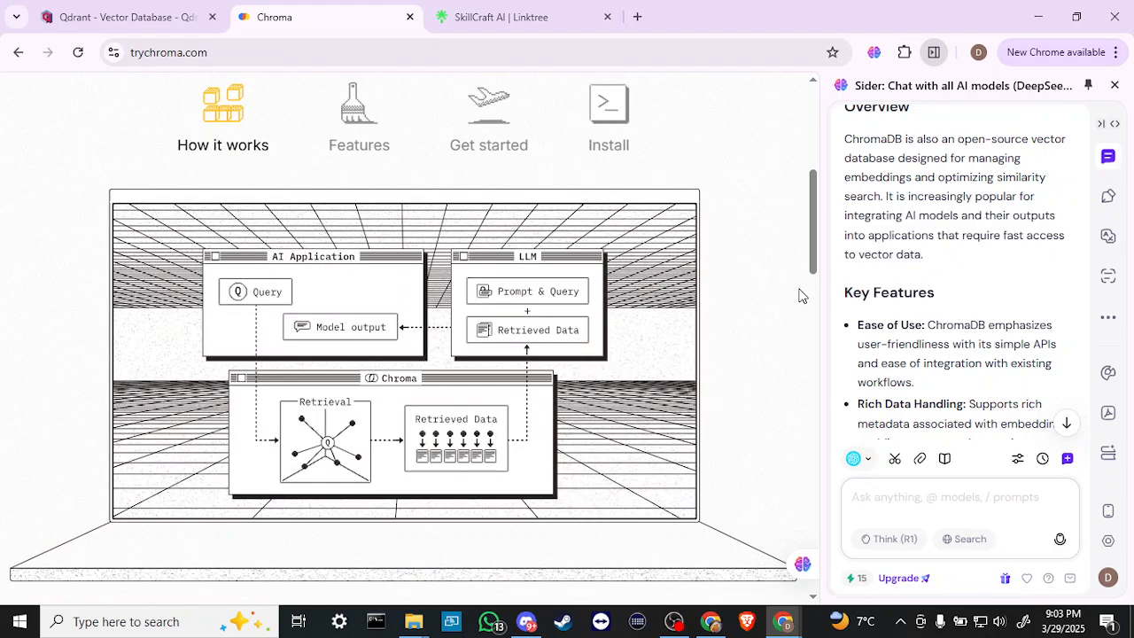
pyautogui.scroll(-3)
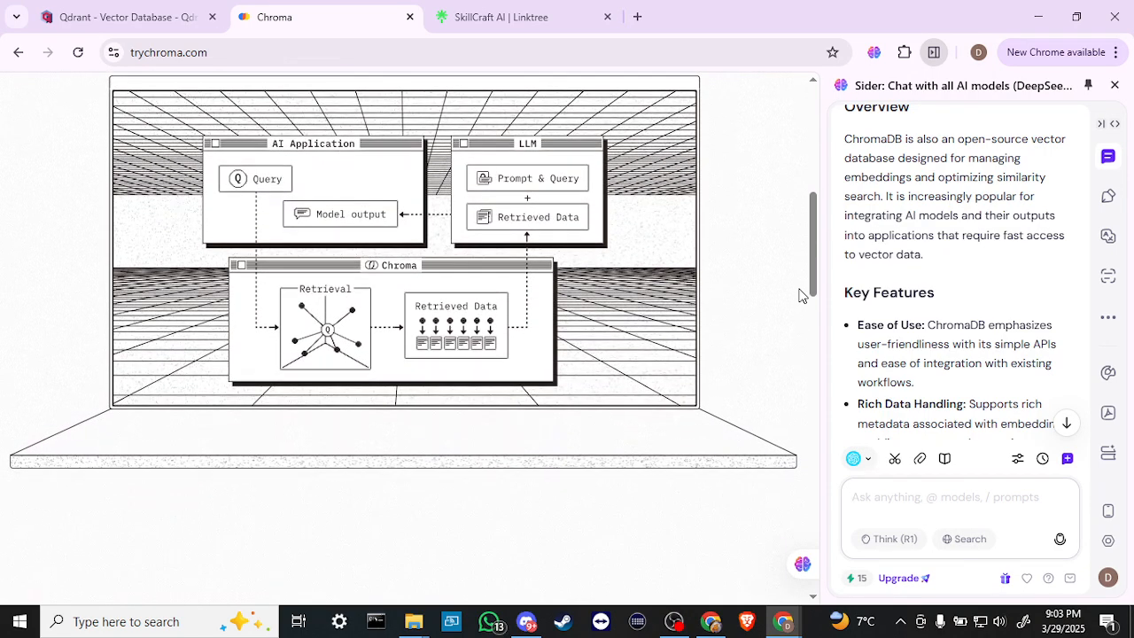
pyautogui.scroll(-3)
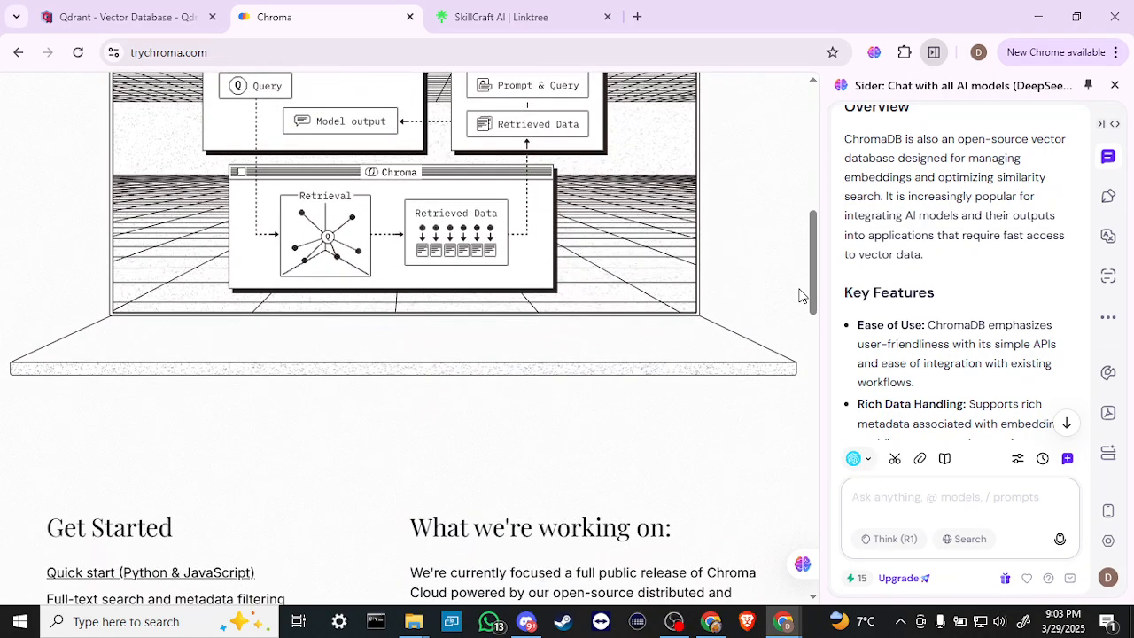
pyautogui.scroll(-3)
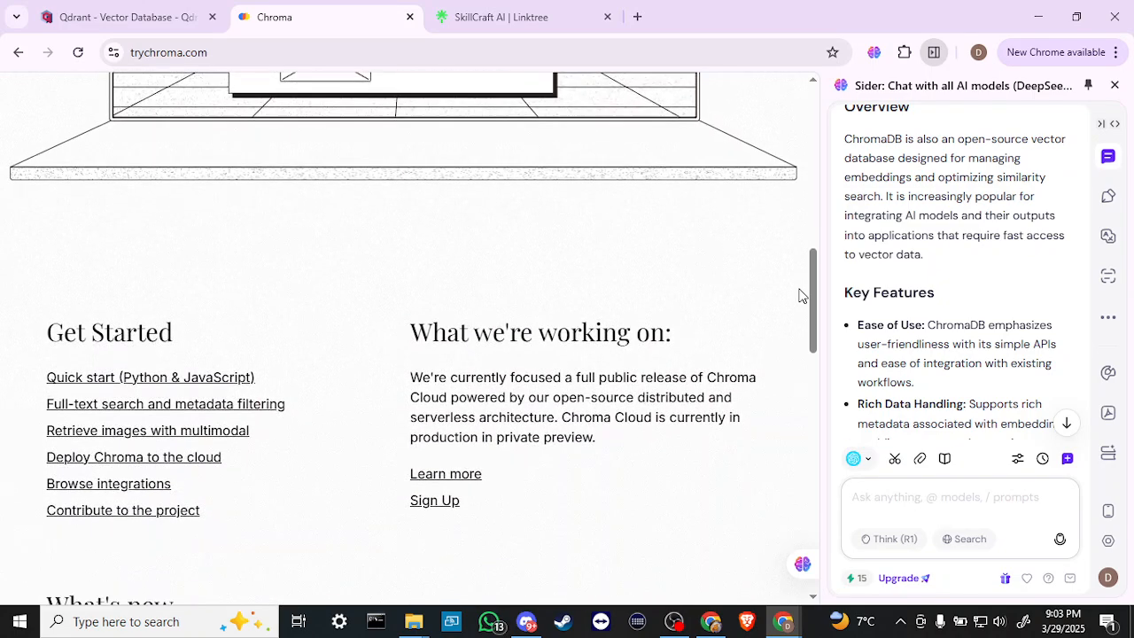
pyautogui.scroll(-3)
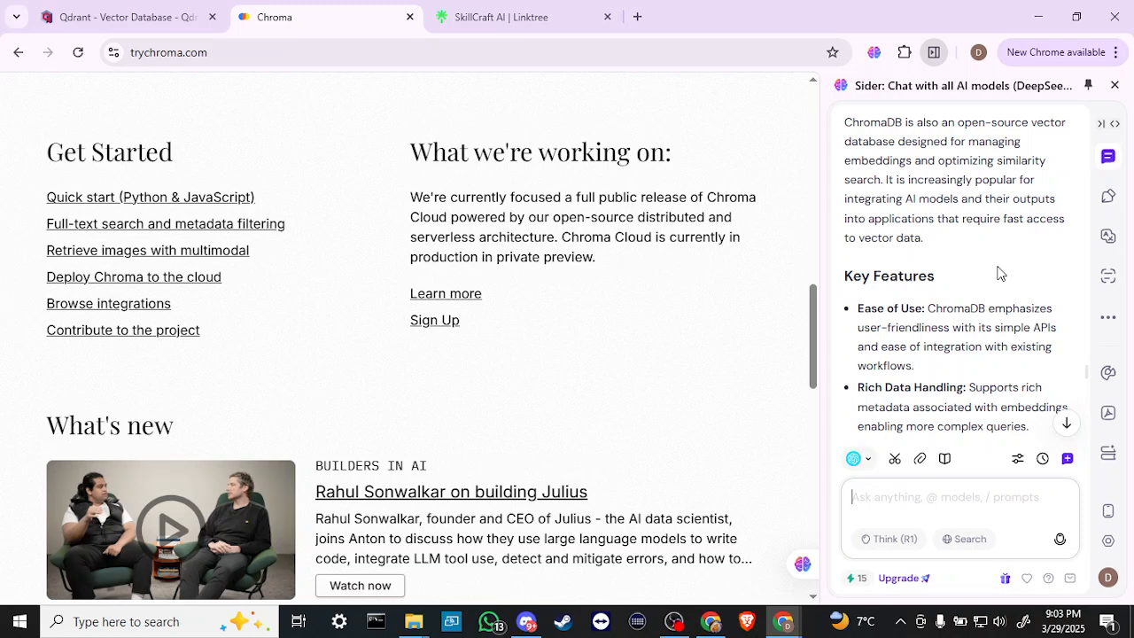
# Continue down the Chroma homepage to the What's new and newsletter sections.
pyautogui.scroll(-3)
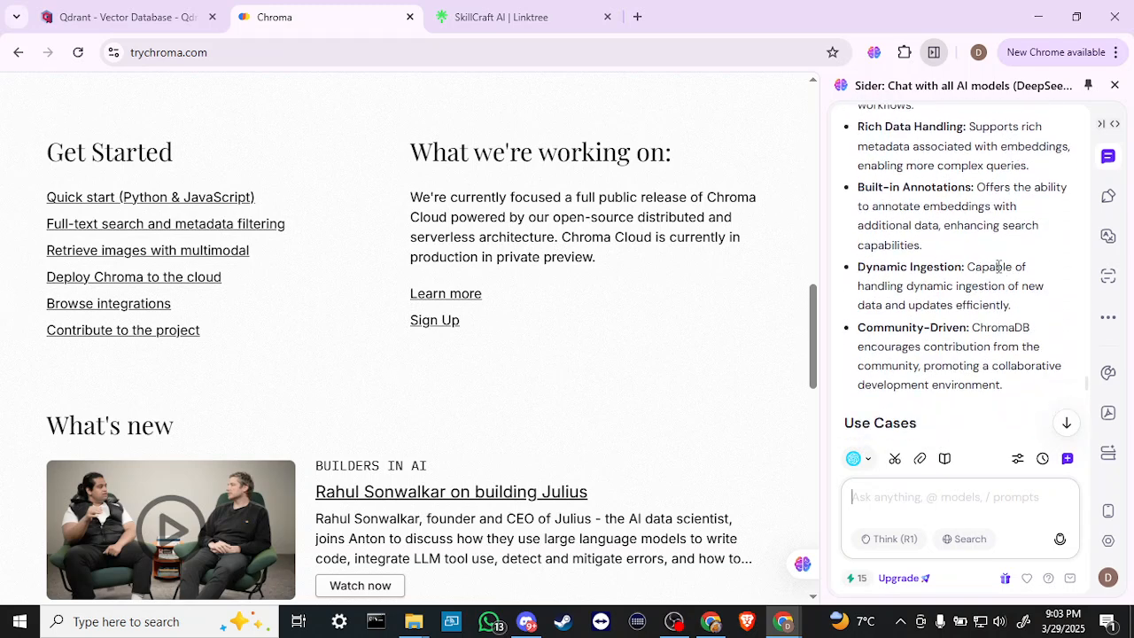
pyautogui.moveTo(763, 398)
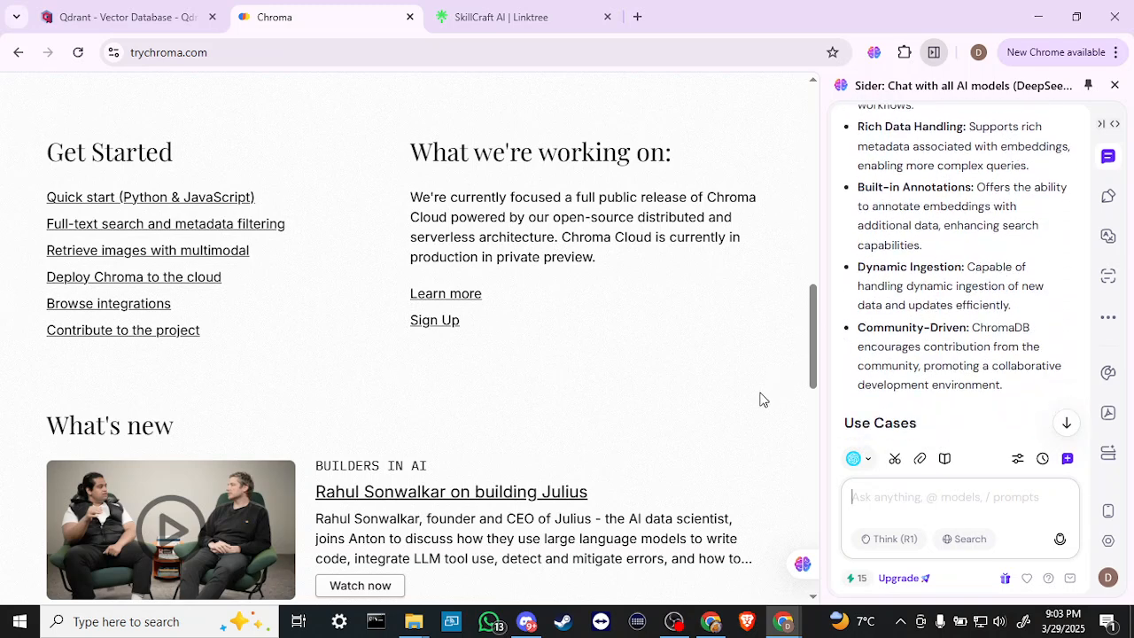
pyautogui.scroll(-3)
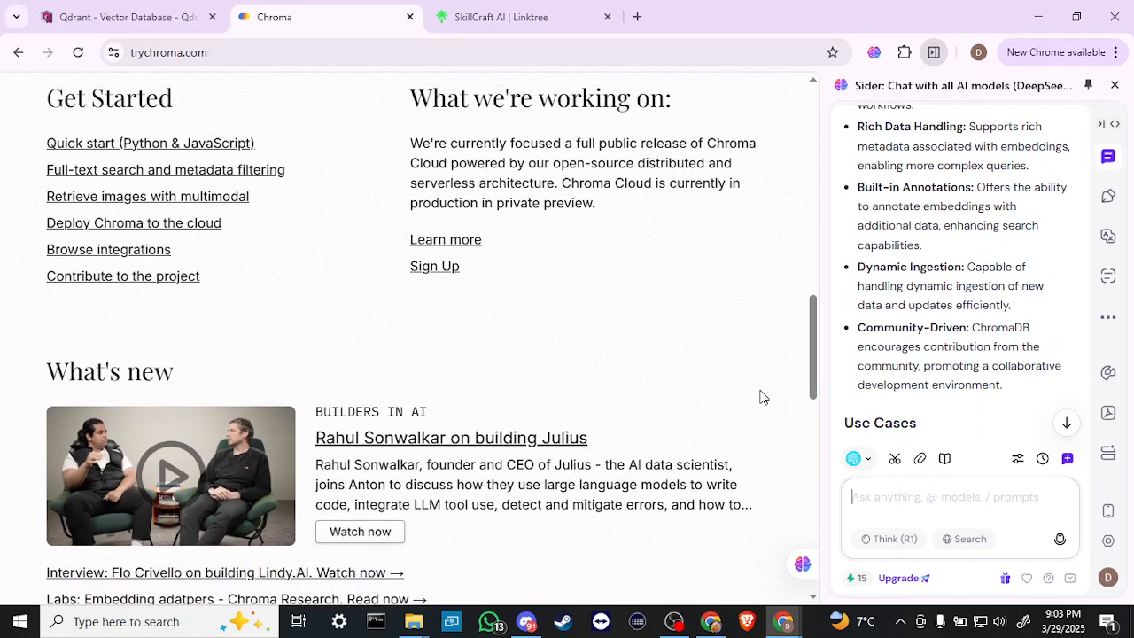
pyautogui.scroll(-3)
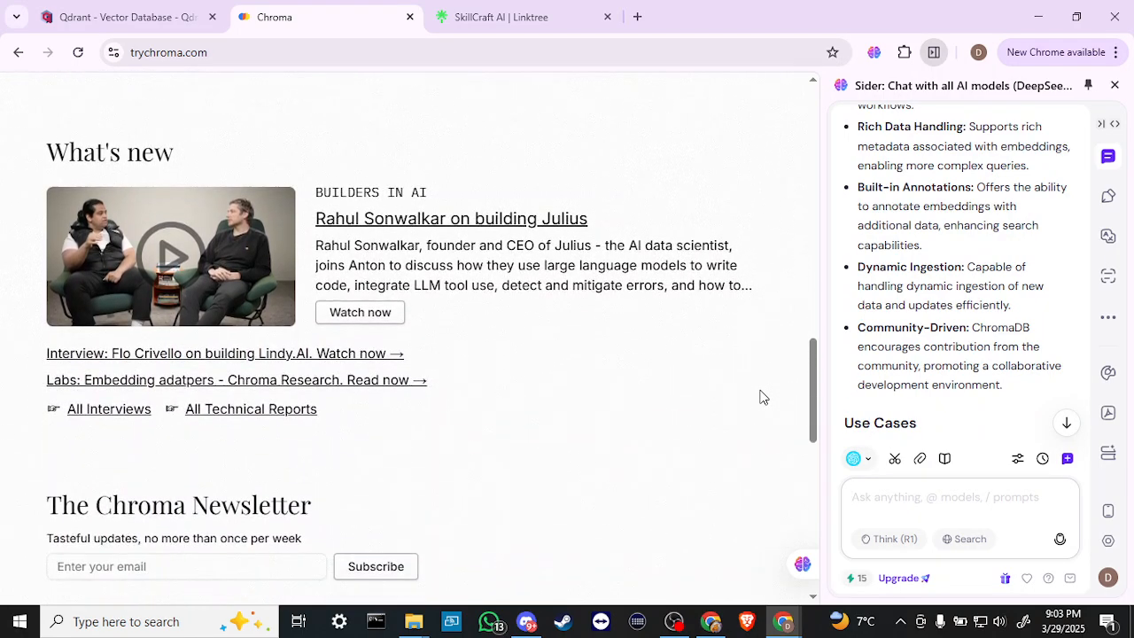
pyautogui.scroll(-3)
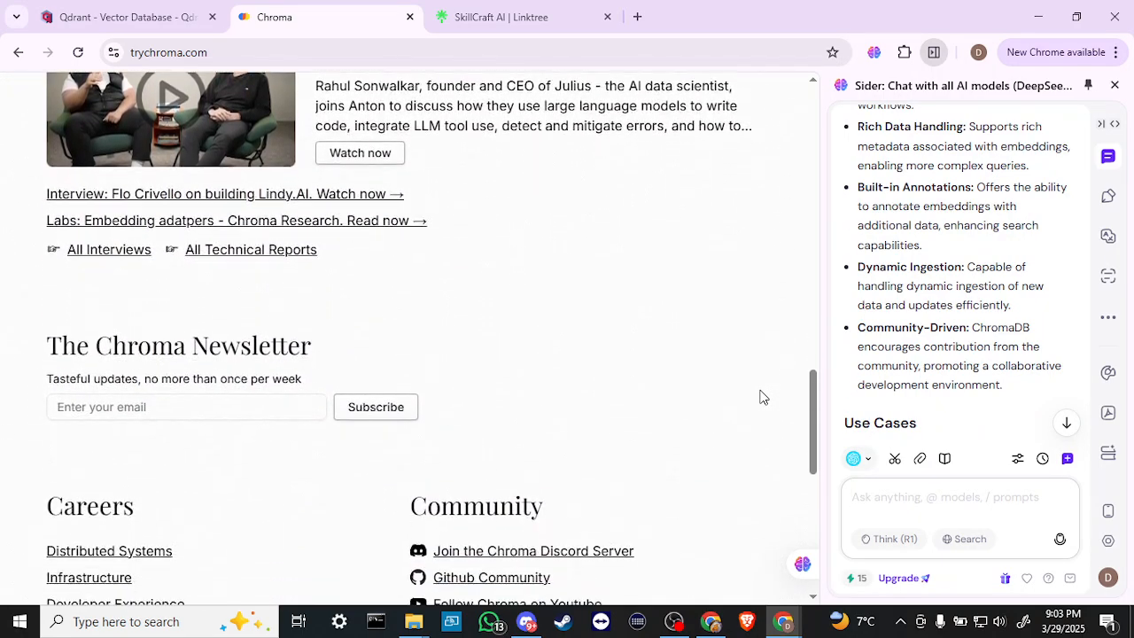
pyautogui.scroll(-3)
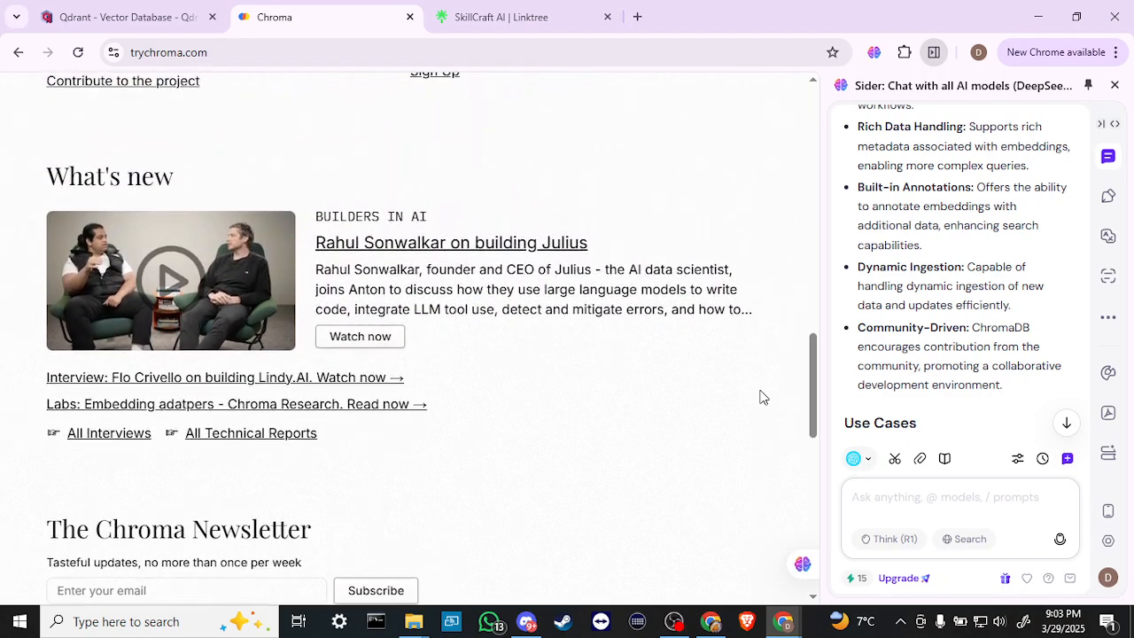
pyautogui.scroll(3)
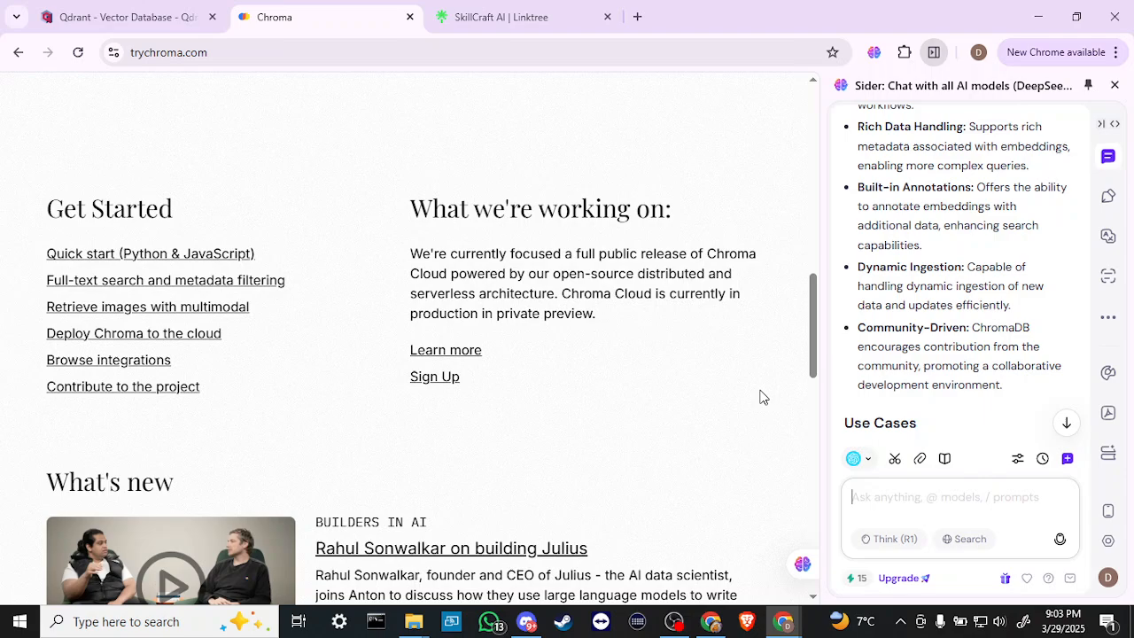
pyautogui.scroll(3)
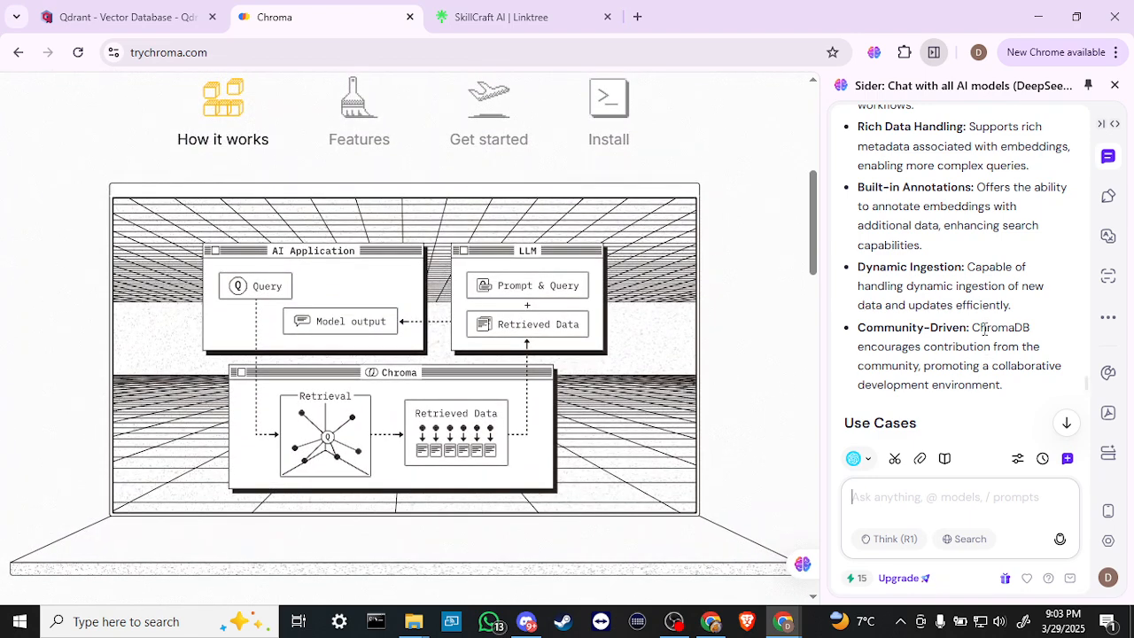
pyautogui.scroll(-3)
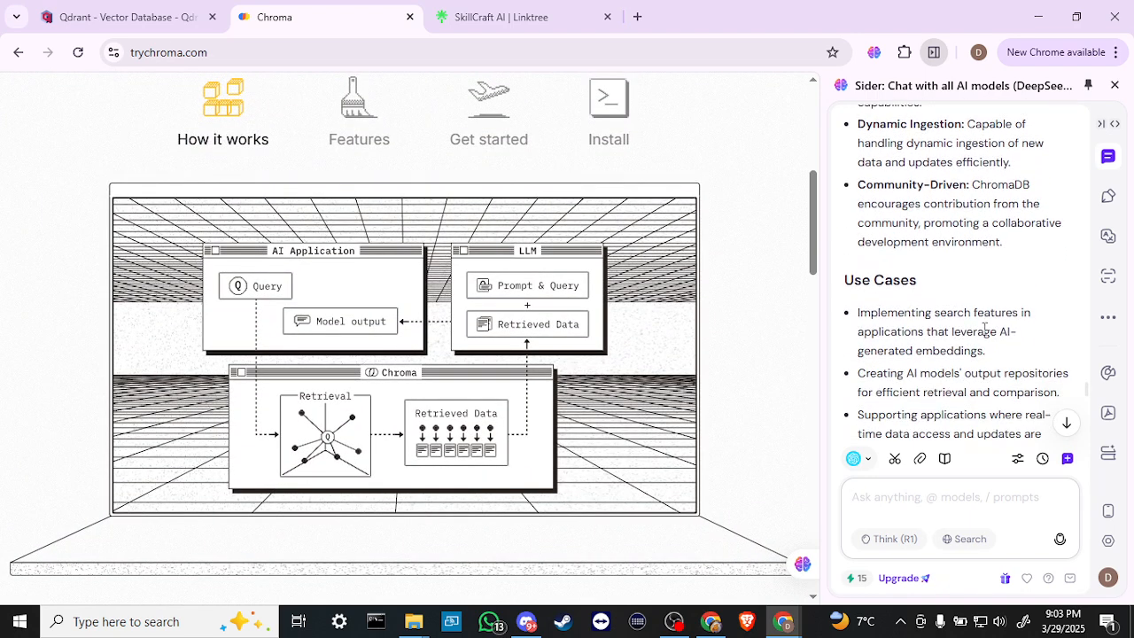
pyautogui.scroll(-3)
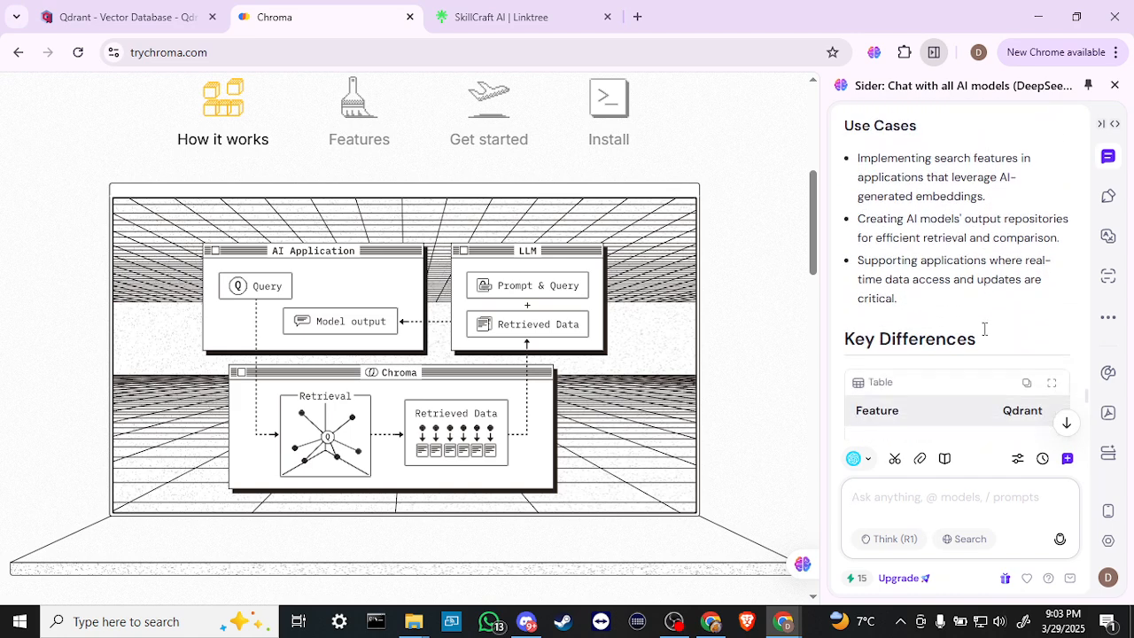
pyautogui.moveTo(986, 335)
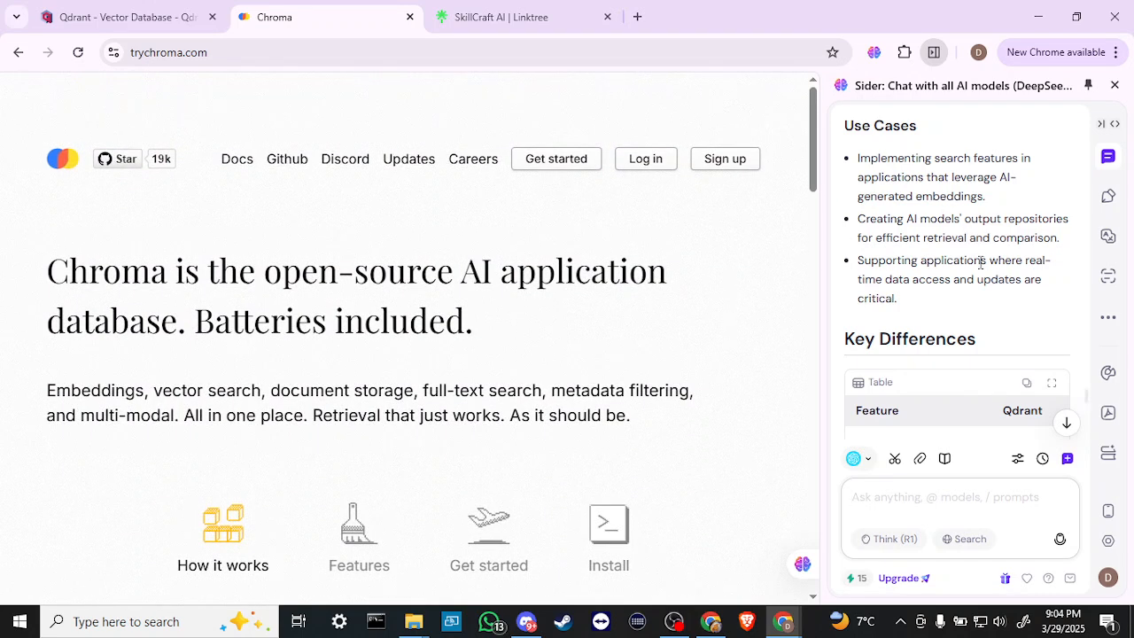
# Scroll the Sider comparison to its Conclusion, then return to the Qdrant tab.
pyautogui.scroll(-3)
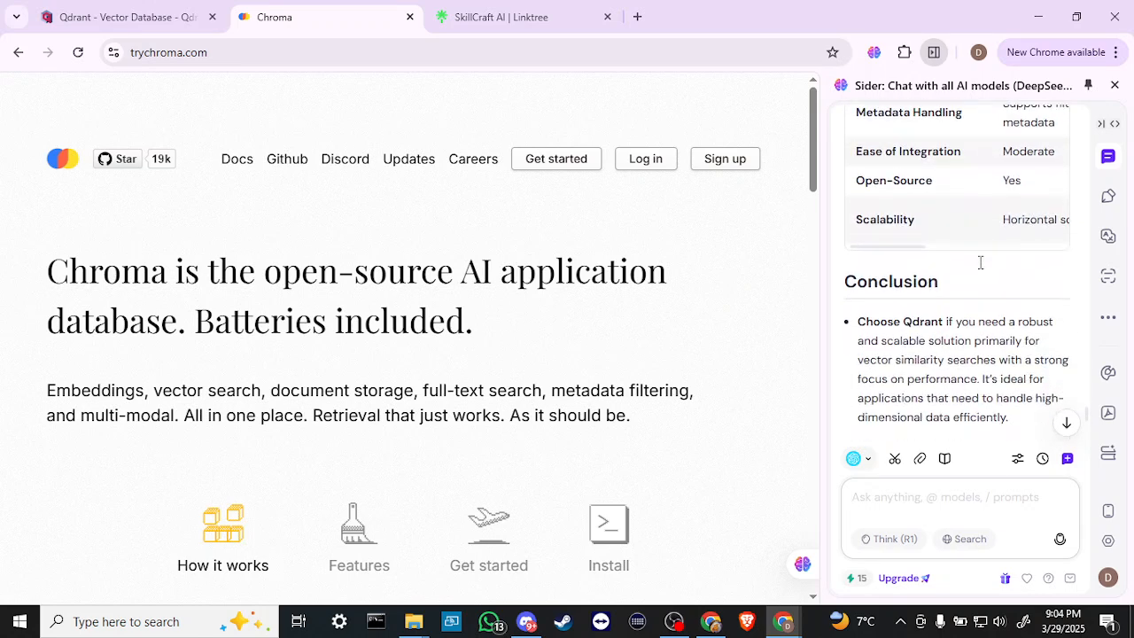
pyautogui.scroll(-3)
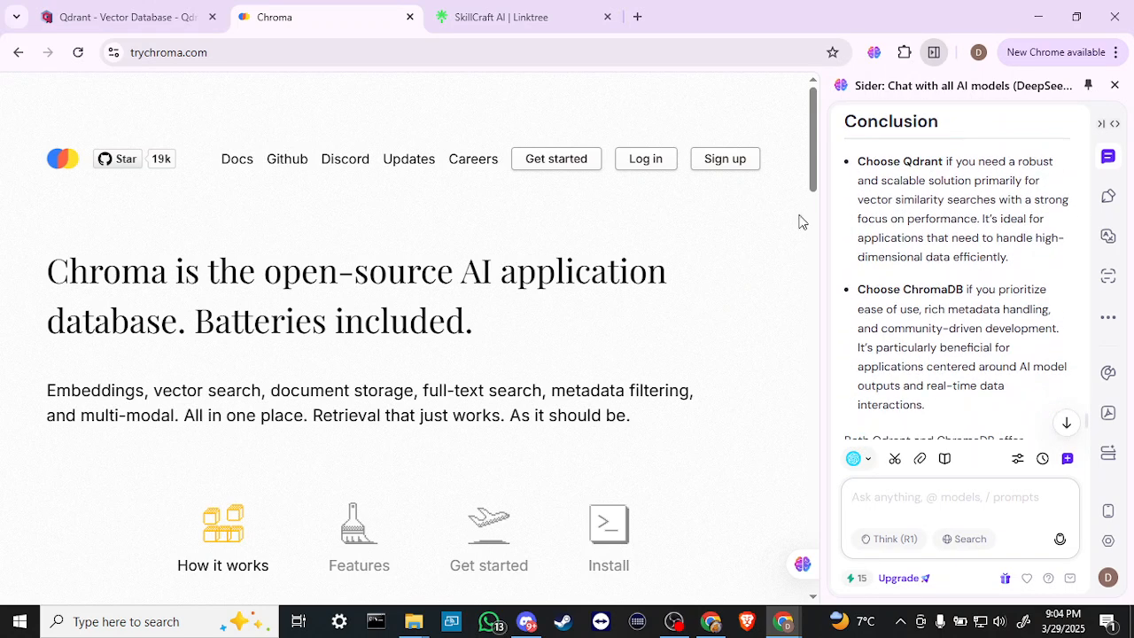
pyautogui.click(124, 17)
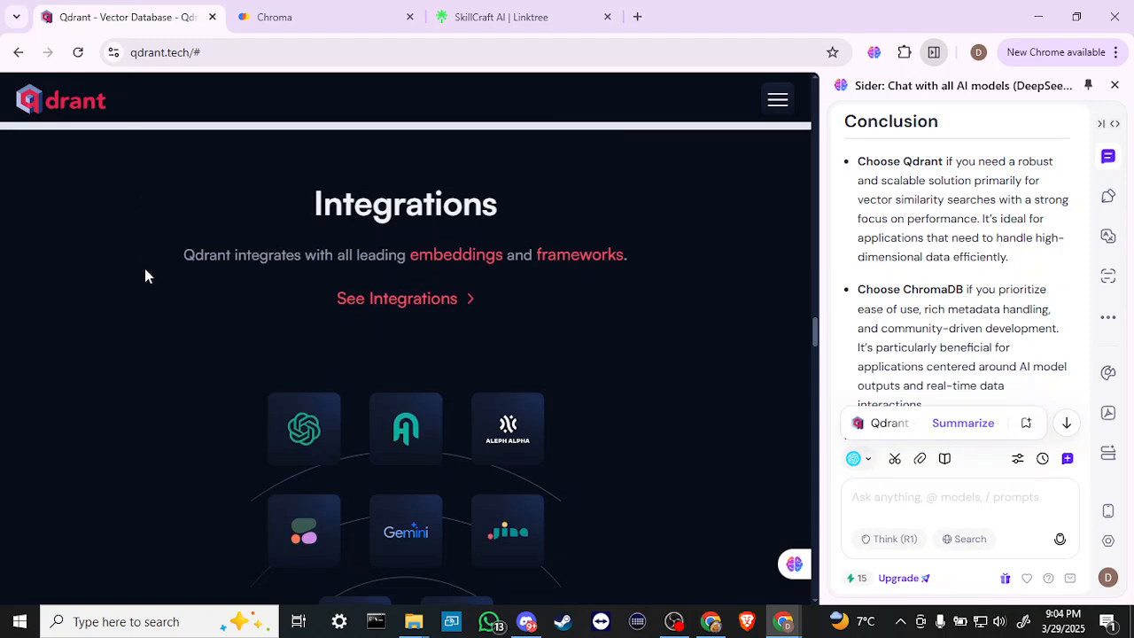
# Scroll the Sider answer down to its final closing paragraph.
pyautogui.scroll(-3)
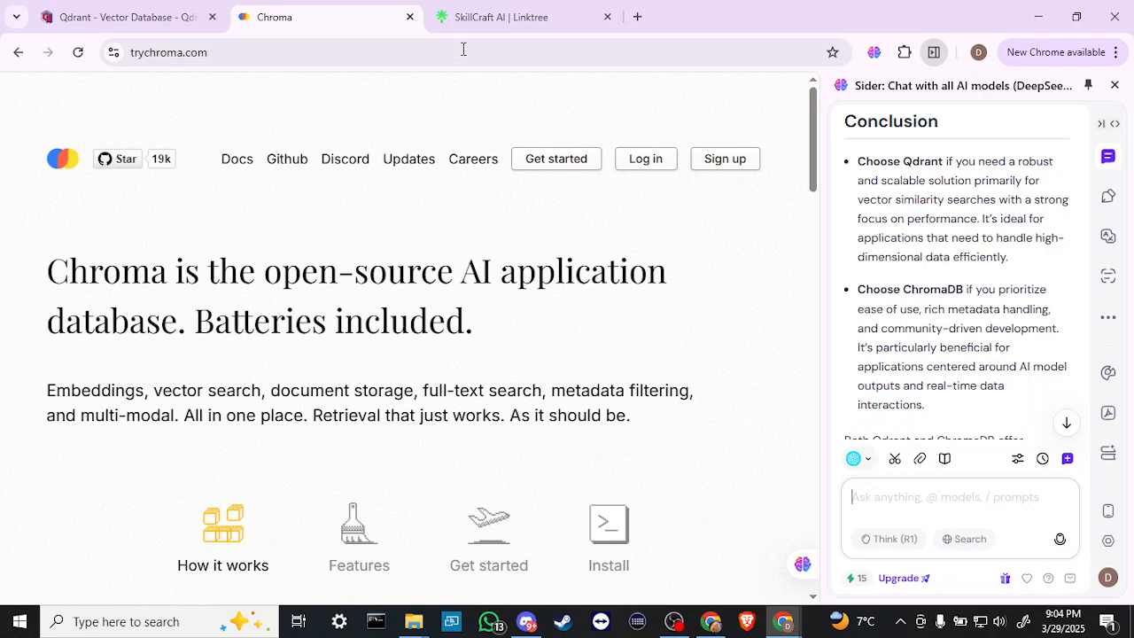
pyautogui.scroll(-3)
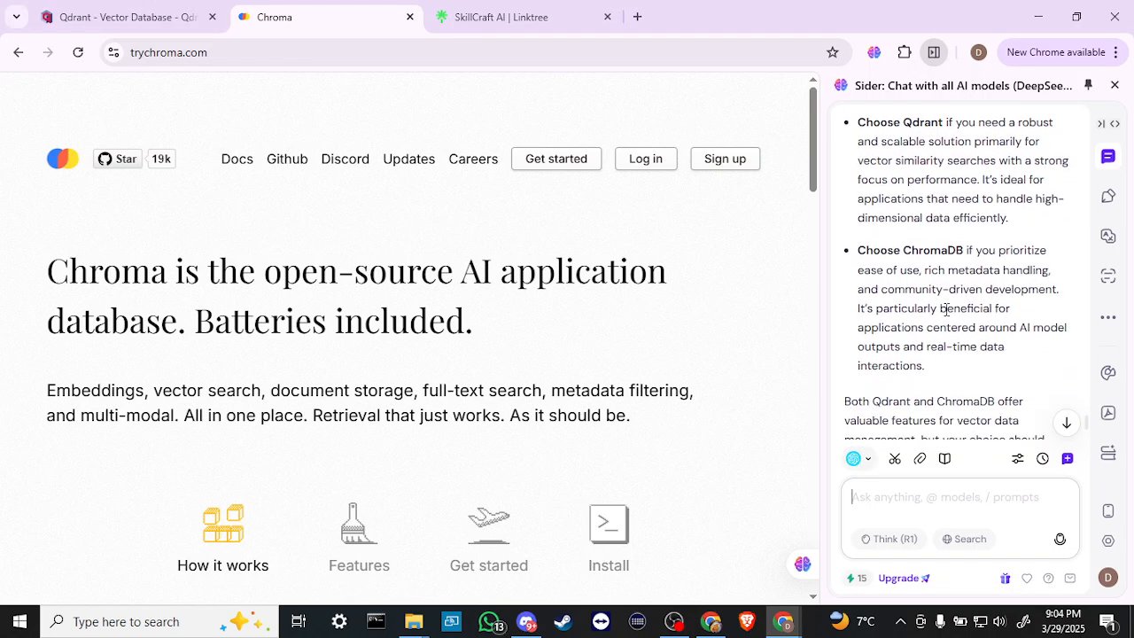
pyautogui.scroll(-3)
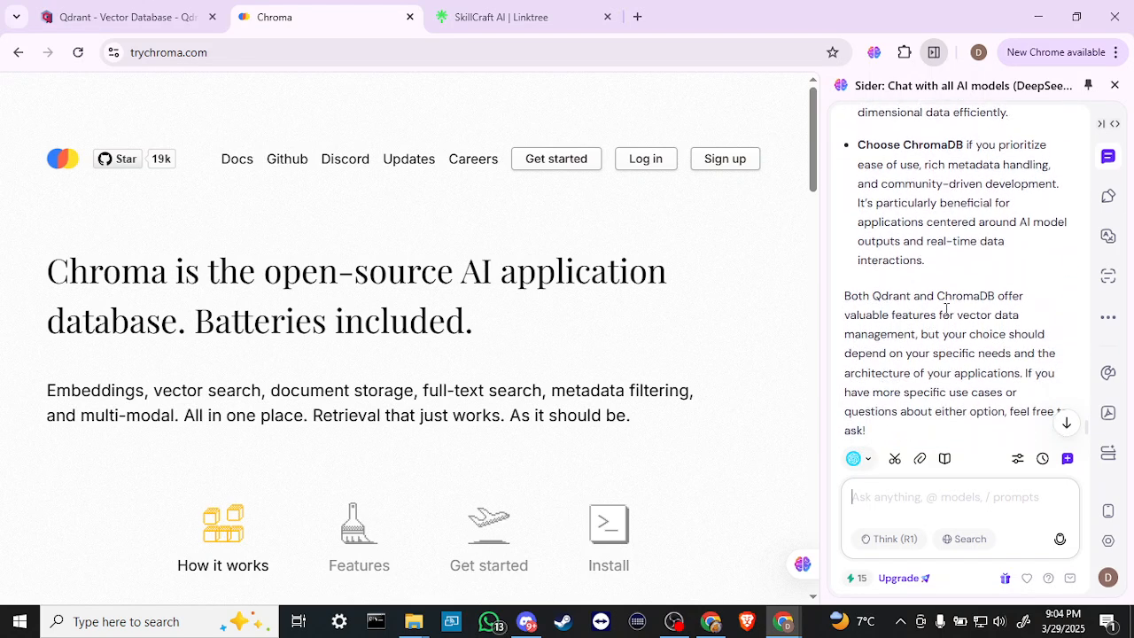
pyautogui.scroll(-3)
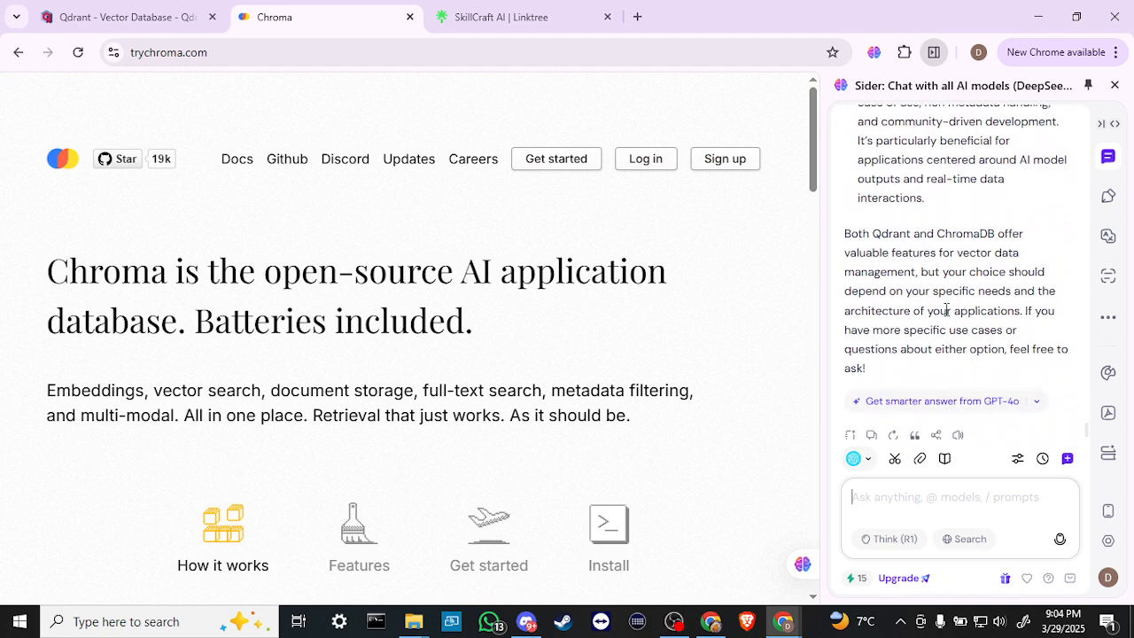
pyautogui.scroll(-3)
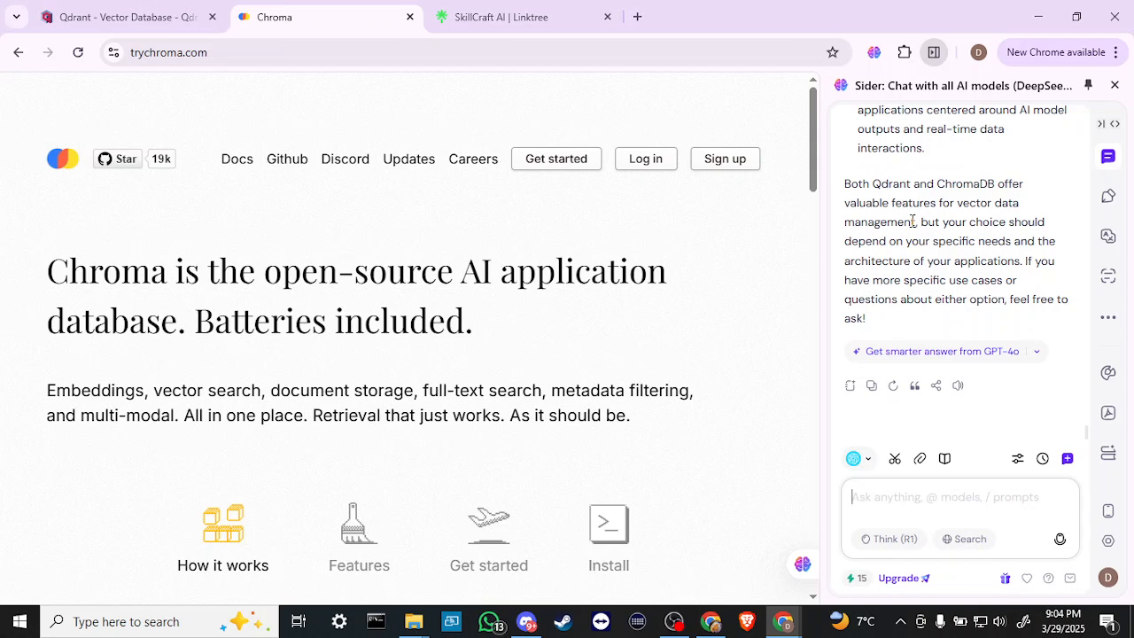
pyautogui.moveTo(774, 168)
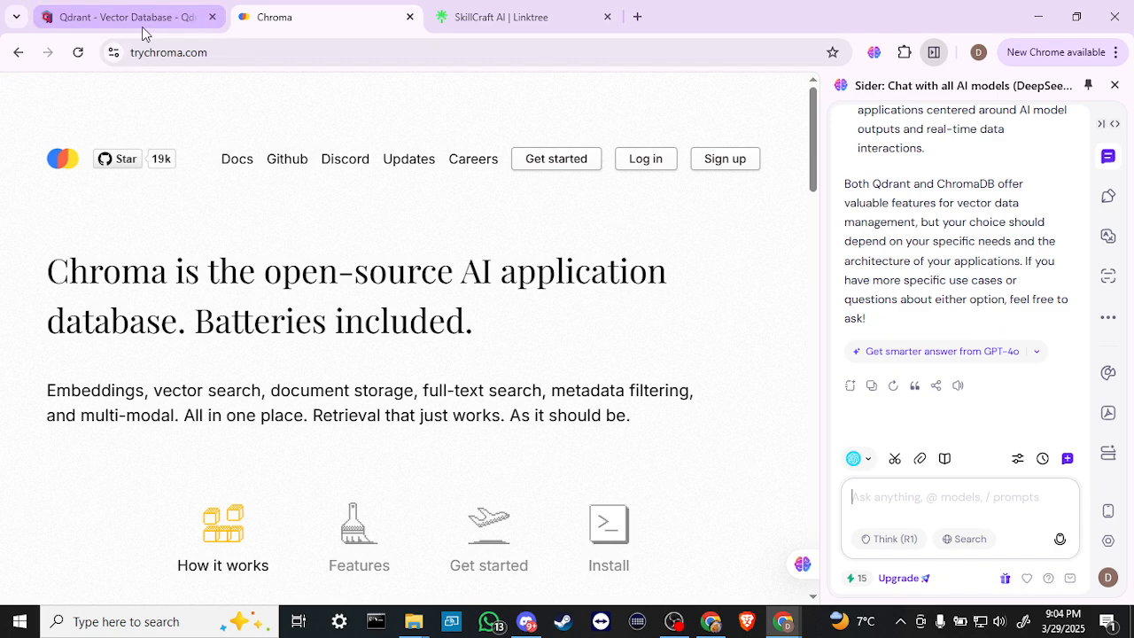
# Return to the Qdrant tab, showing the 'Deploy Qdrant locally with Docker' section.
pyautogui.click(124, 17)
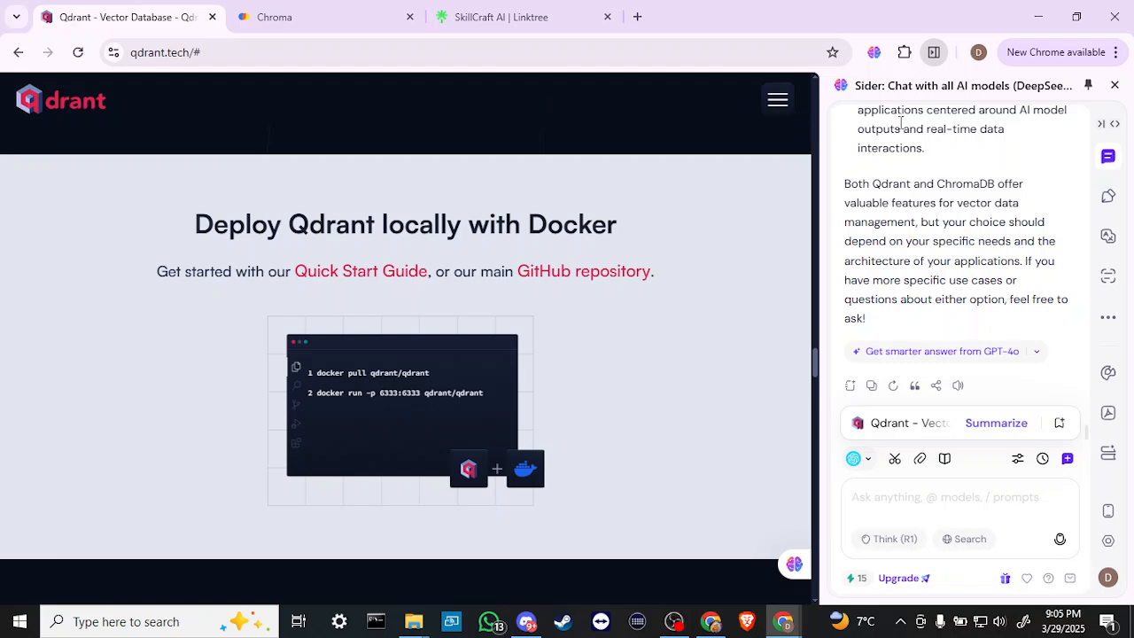
pyautogui.moveTo(658, 132)
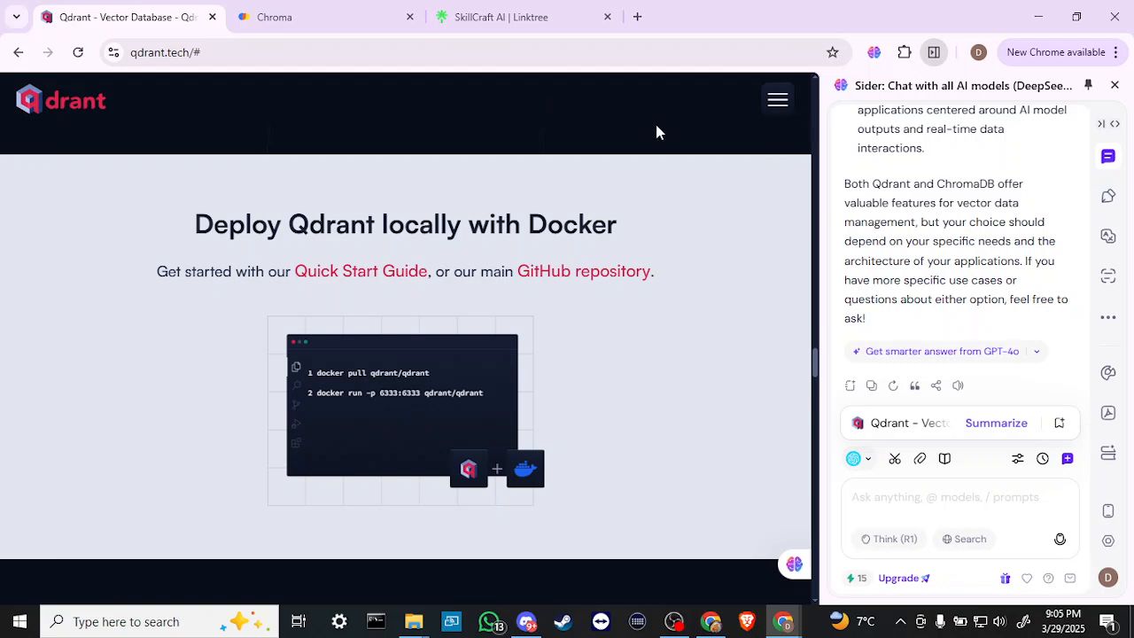